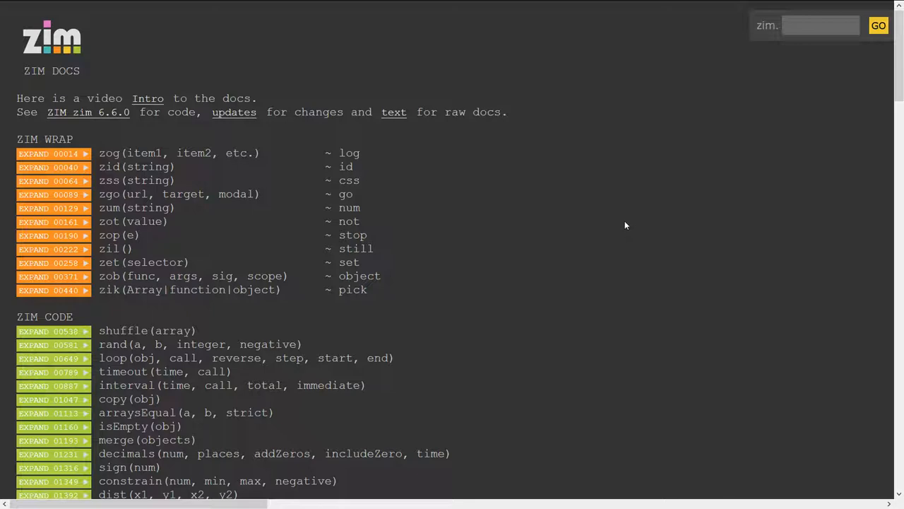
mouse_move(571, 205)
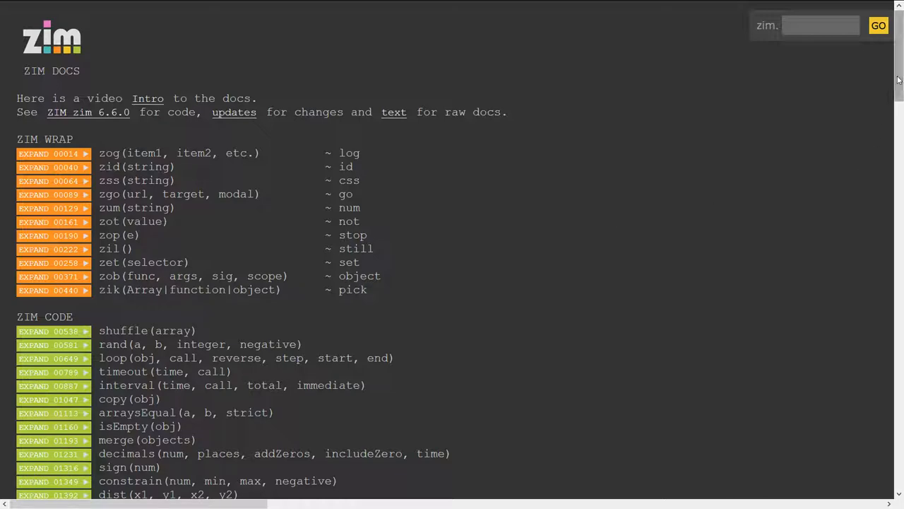
- Scroll through the ZIM WRAP, ZIM CODE, ZIM DISPLAY and ZIM METHODS listings of the docs index
scroll(down, 3)
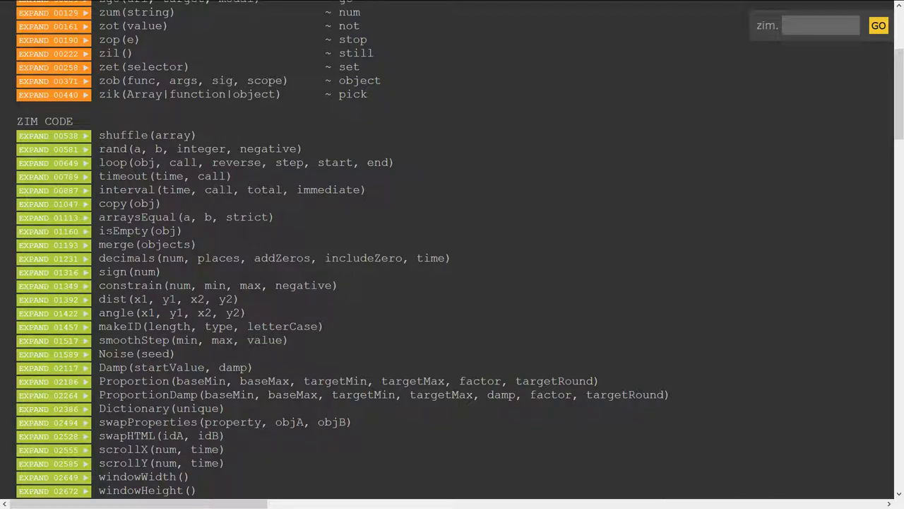
scroll(down, 3)
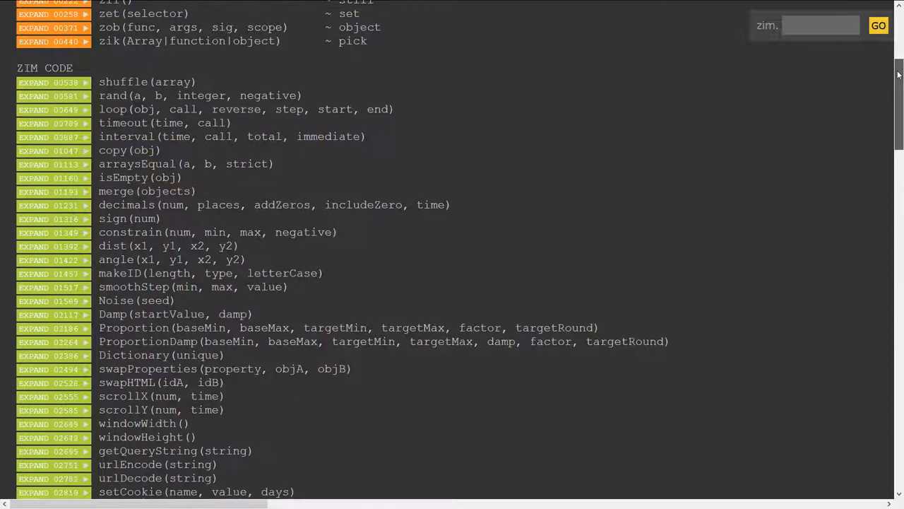
scroll(down, 3)
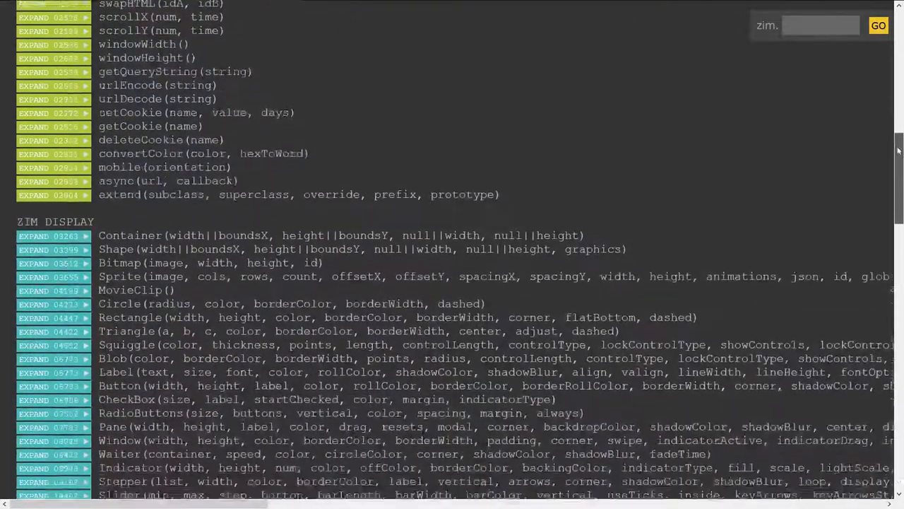
scroll(down, 3)
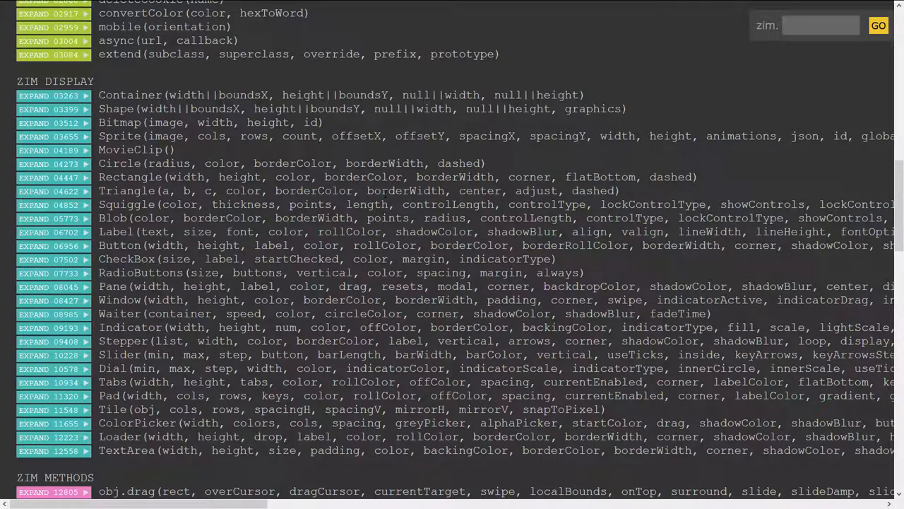
scroll(down, 3)
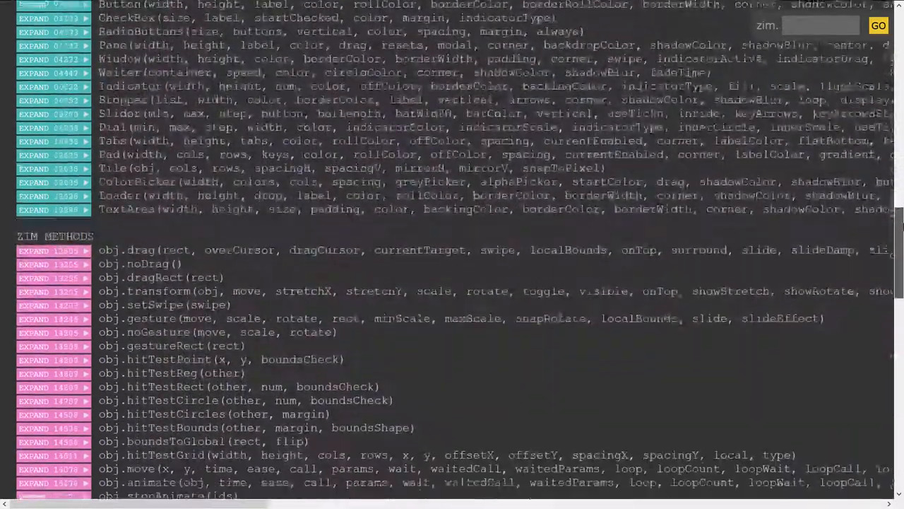
scroll(down, 3)
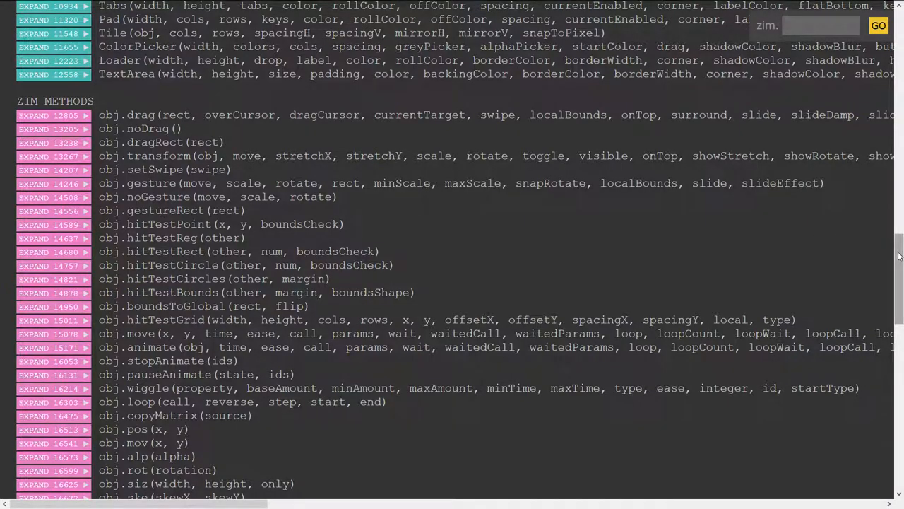
scroll(down, 3)
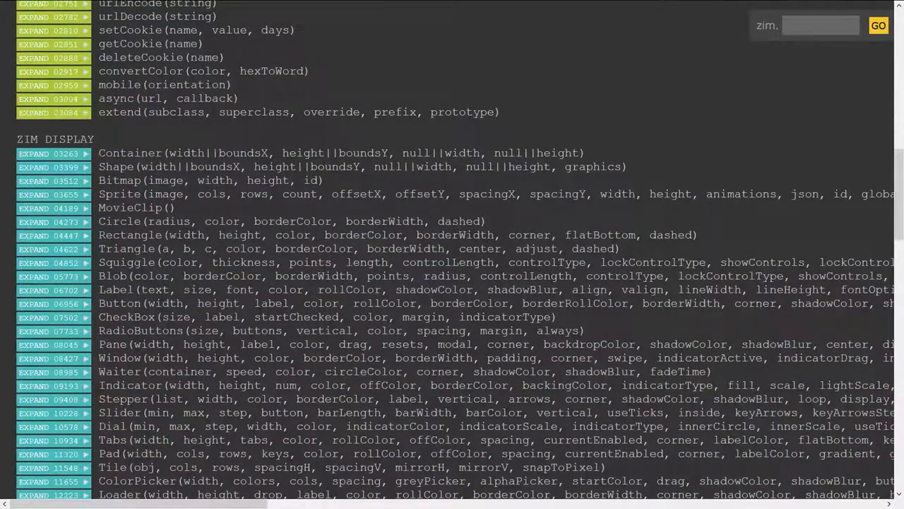
- Expand the Circle class entry, read its description and example, then close it
click(48, 220)
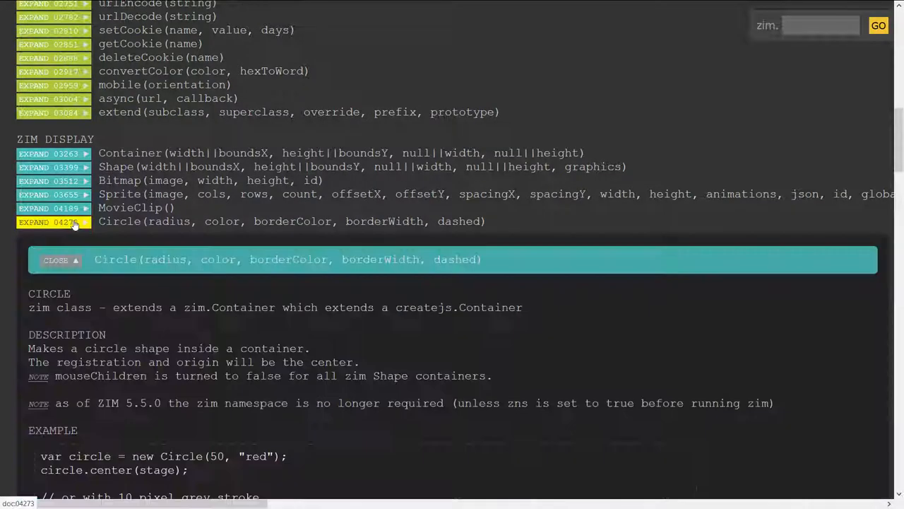
scroll(down, 3)
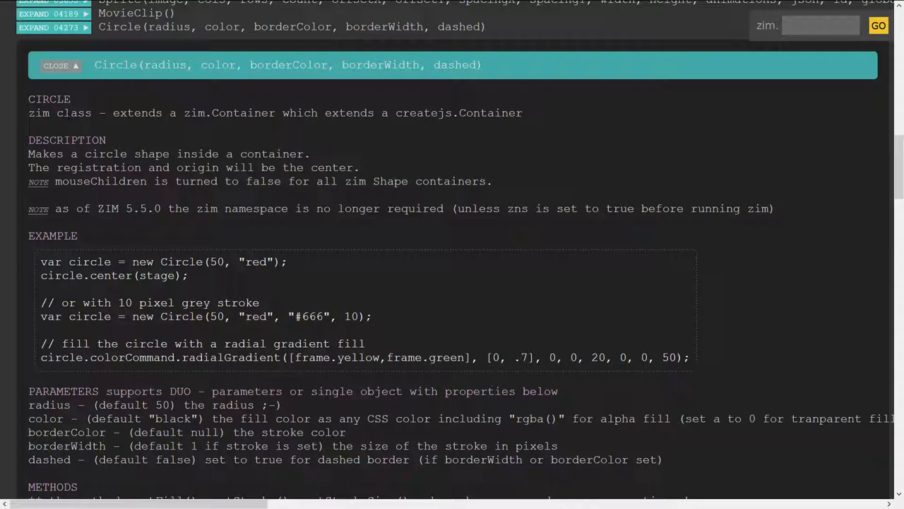
scroll(down, 3)
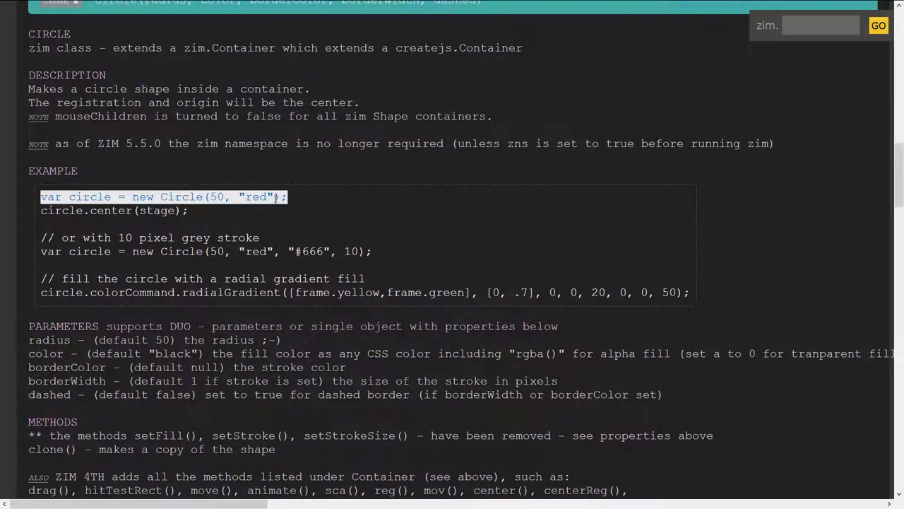
click(161, 197)
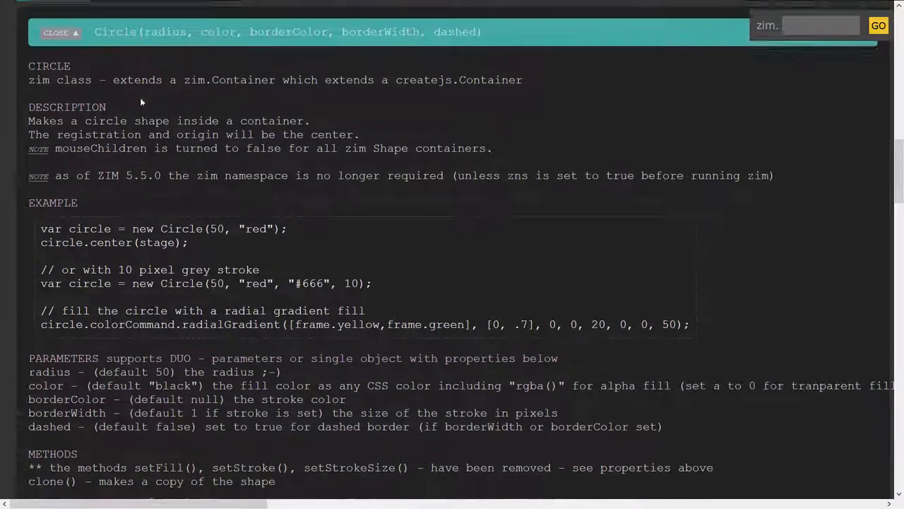
click(59, 31)
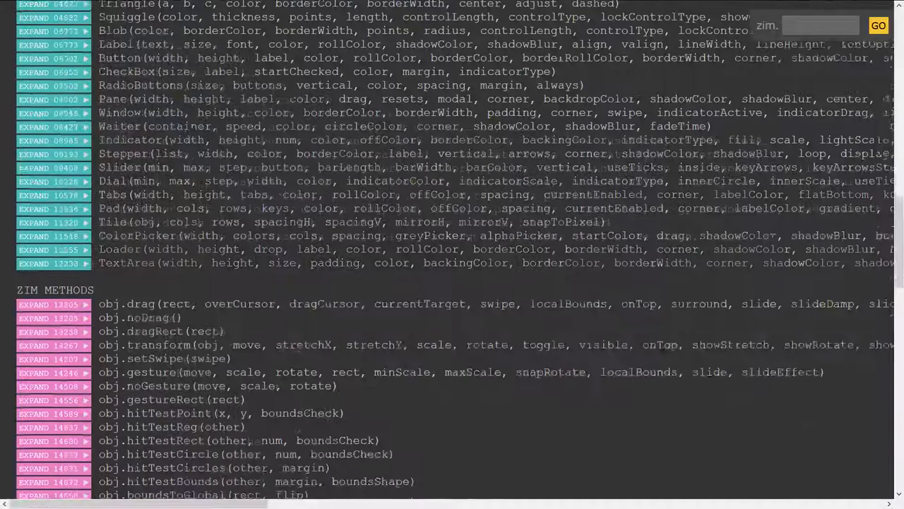
- Move down the index to the ZIM METHODS list
scroll(down, 3)
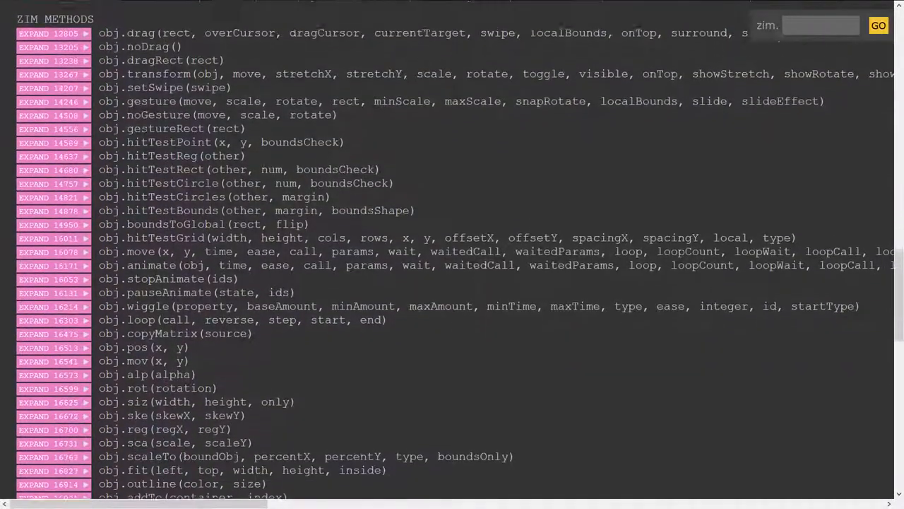
click(49, 153)
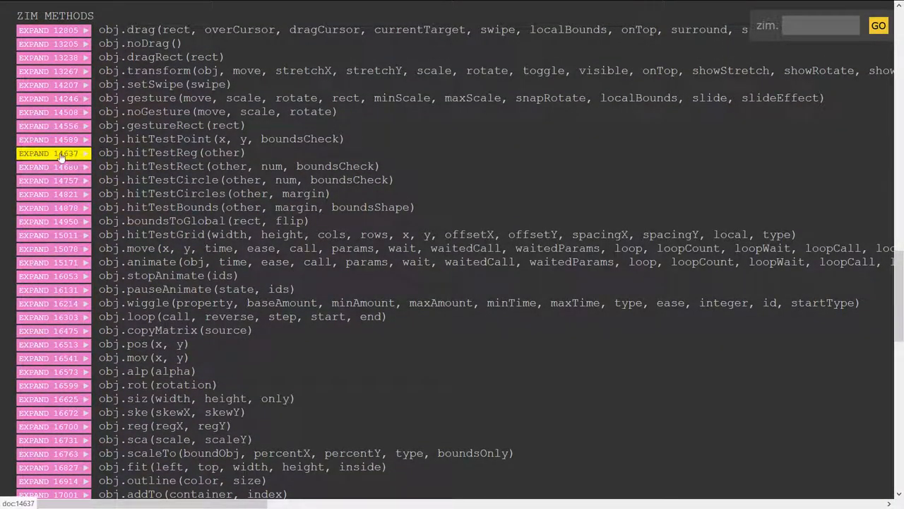
- Expand the obj.hitTestReg(other) entry showing its description, example and parameters
click(36, 152)
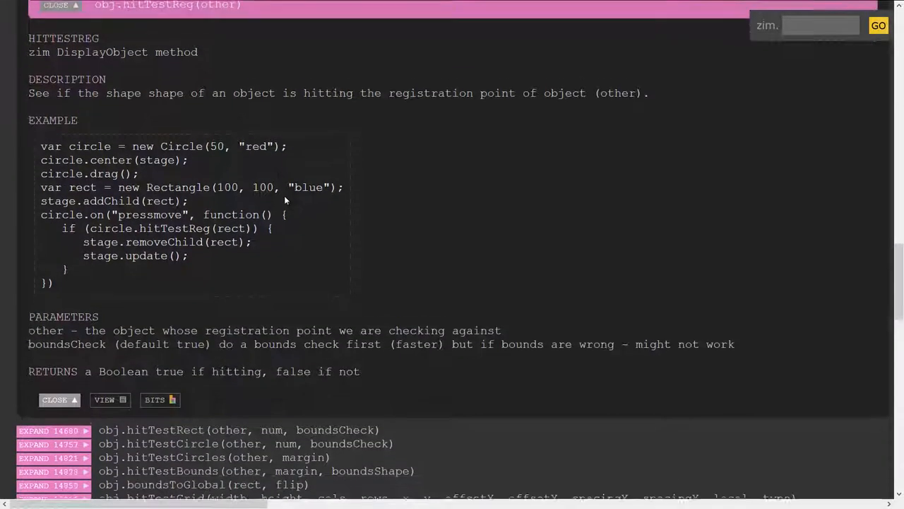
scroll(up, 3)
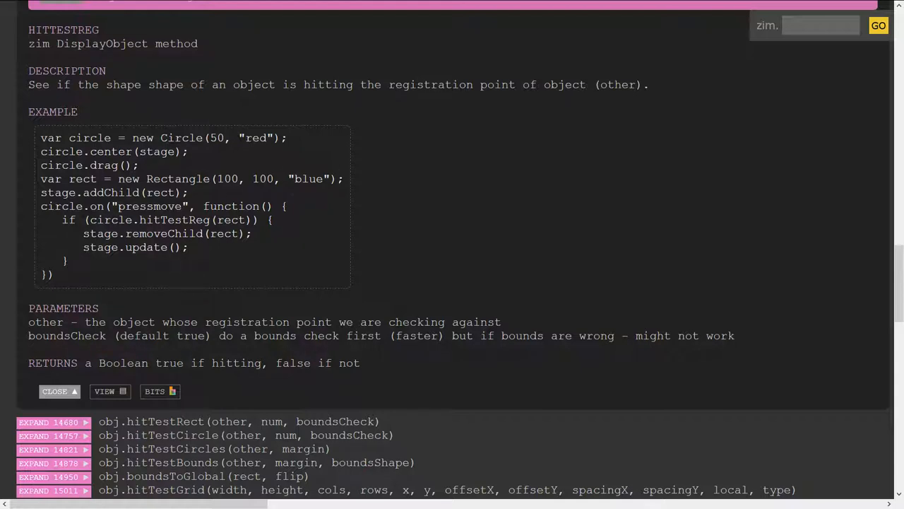
double_click(110, 220)
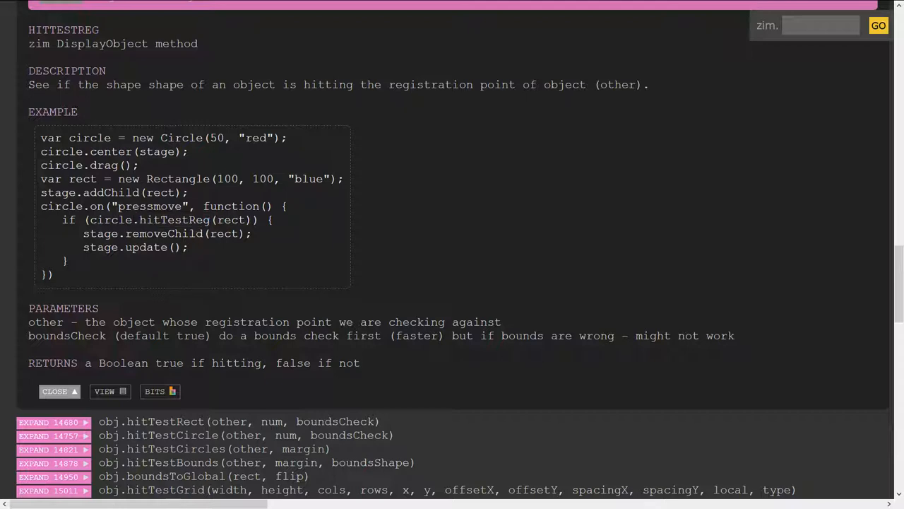
mouse_move(64, 280)
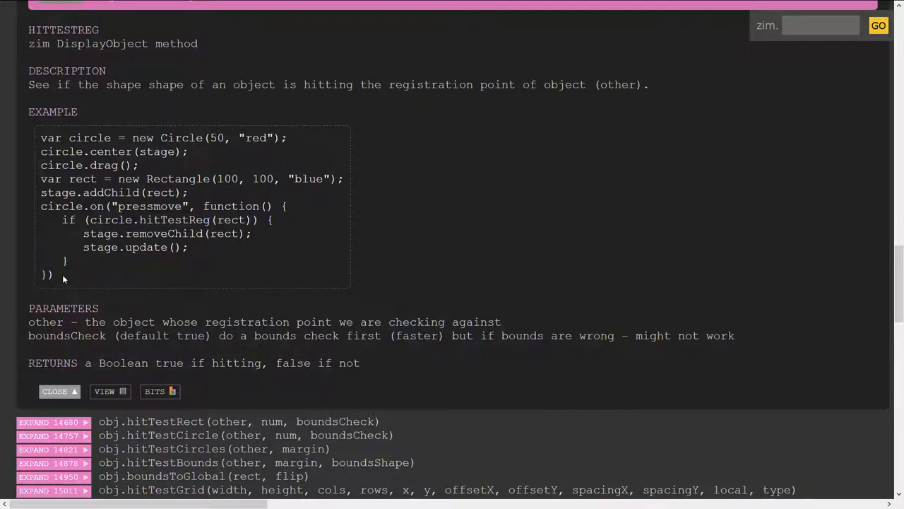
mouse_move(122, 260)
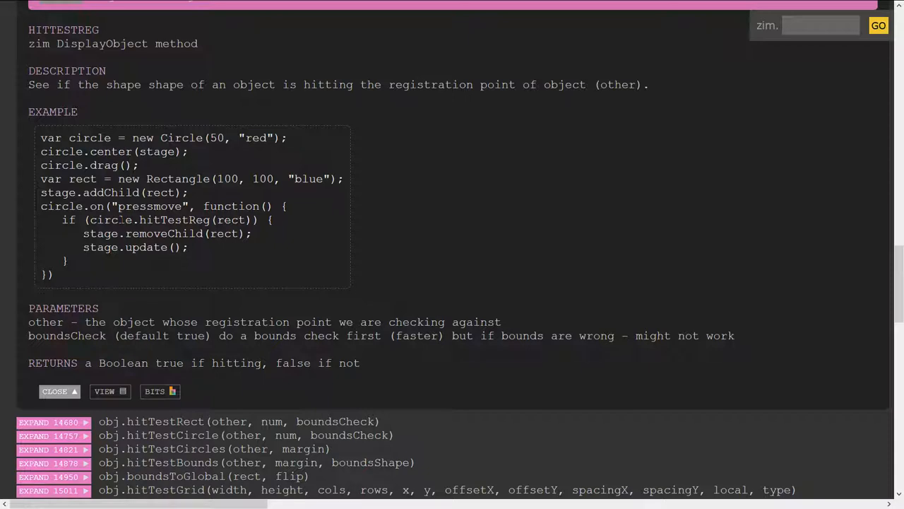
mouse_move(209, 192)
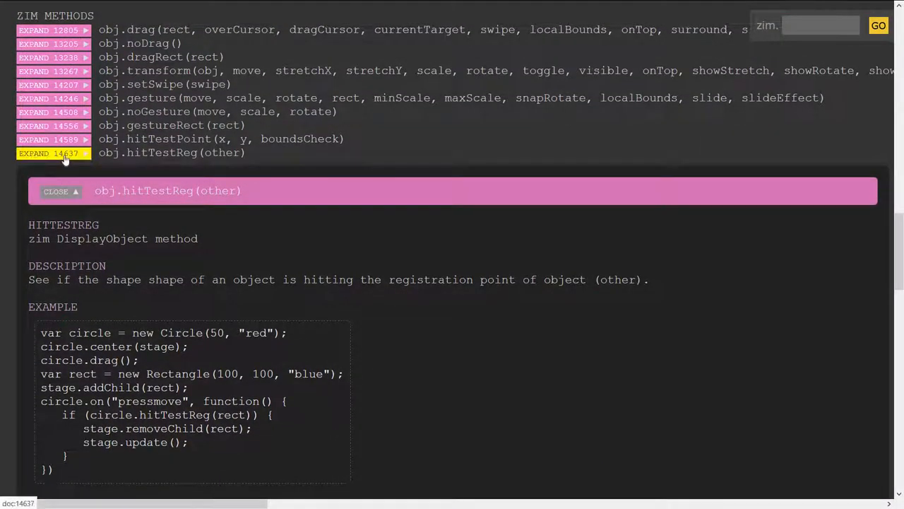
- Close the hitTestReg entry and return to the ZIM WRAP and ZIM CODE listings
click(57, 191)
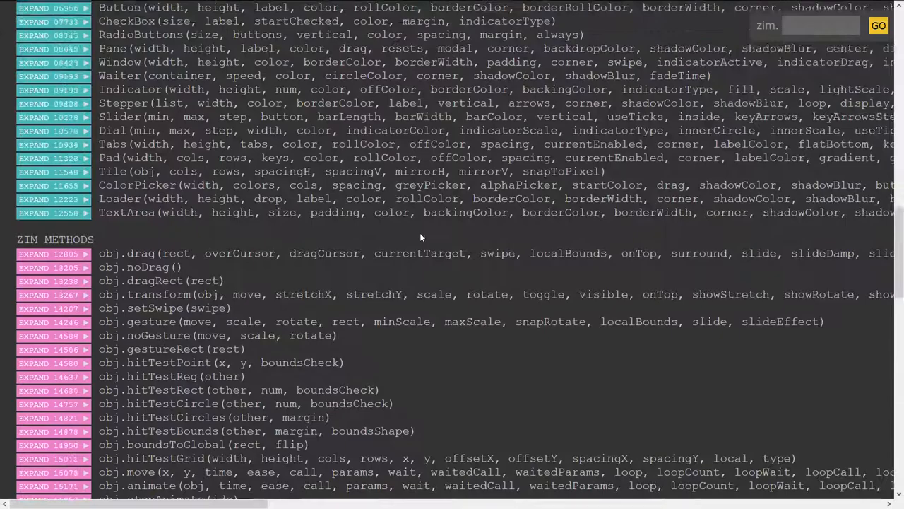
scroll(up, 3)
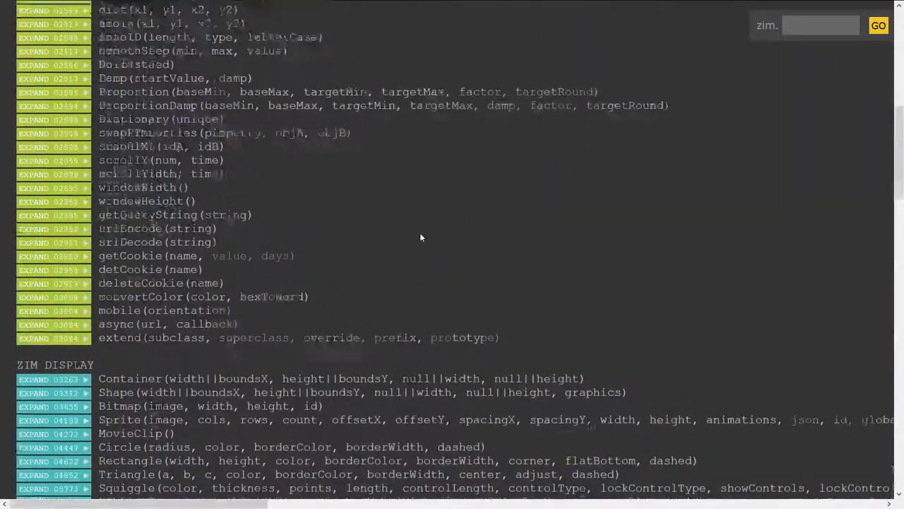
scroll(up, 3)
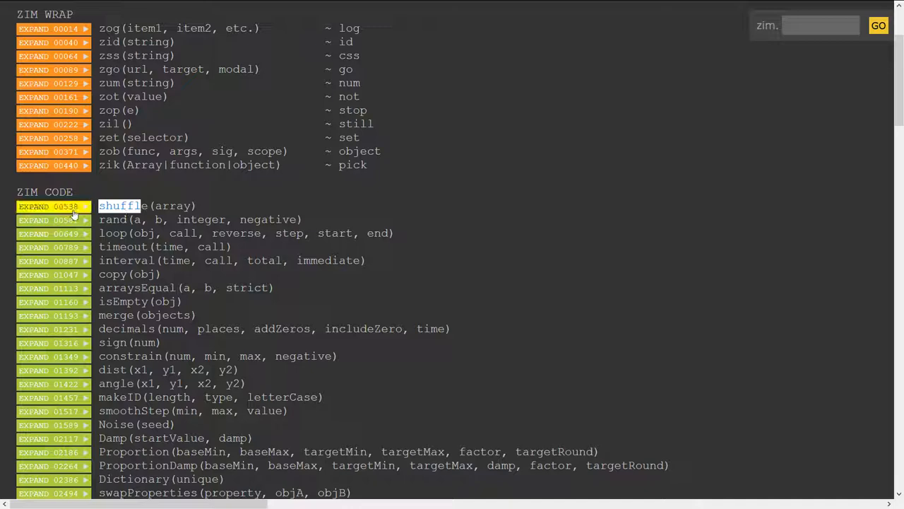
click(53, 206)
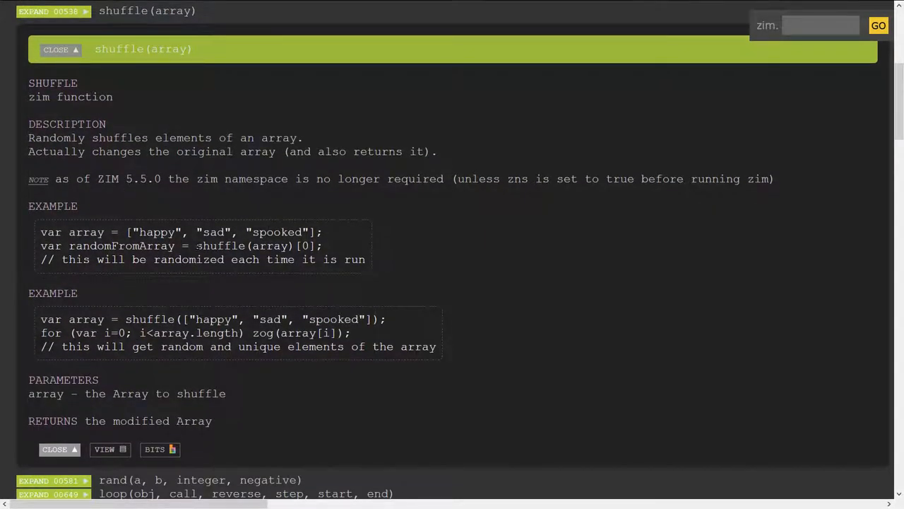
double_click(243, 246)
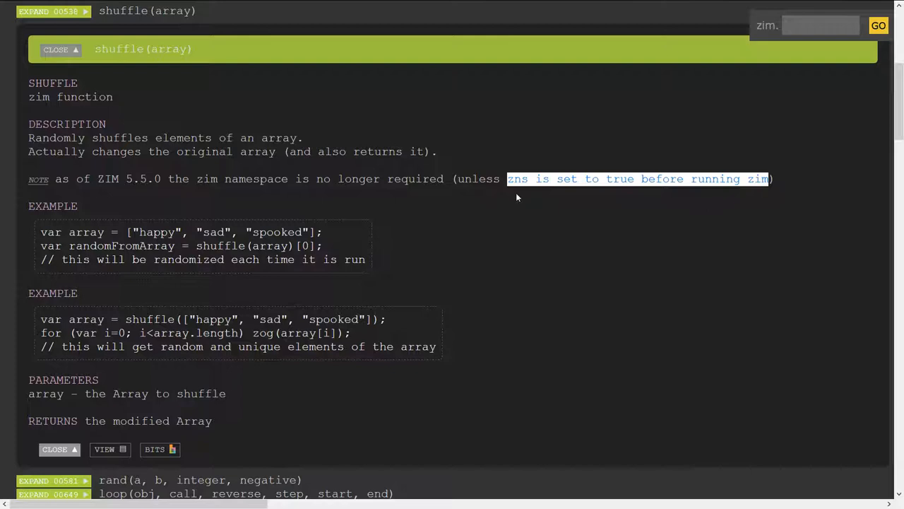
mouse_move(339, 214)
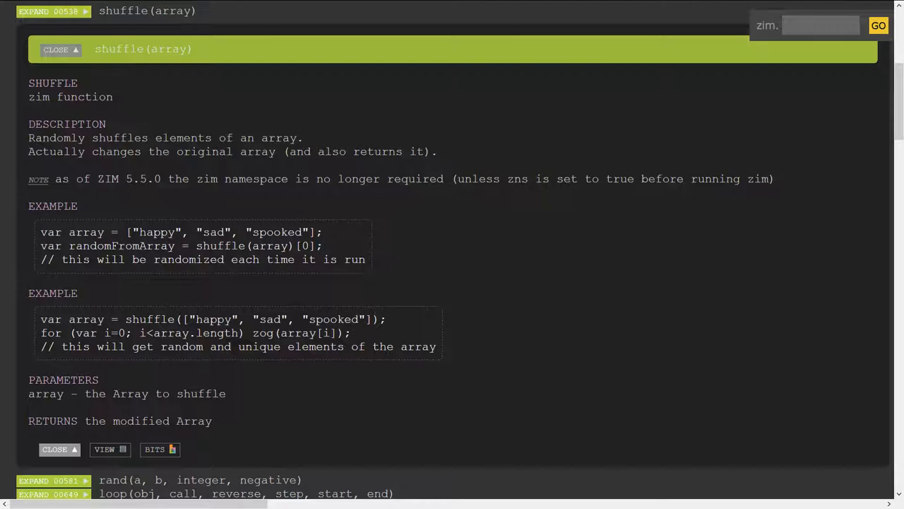
scroll(up, 3)
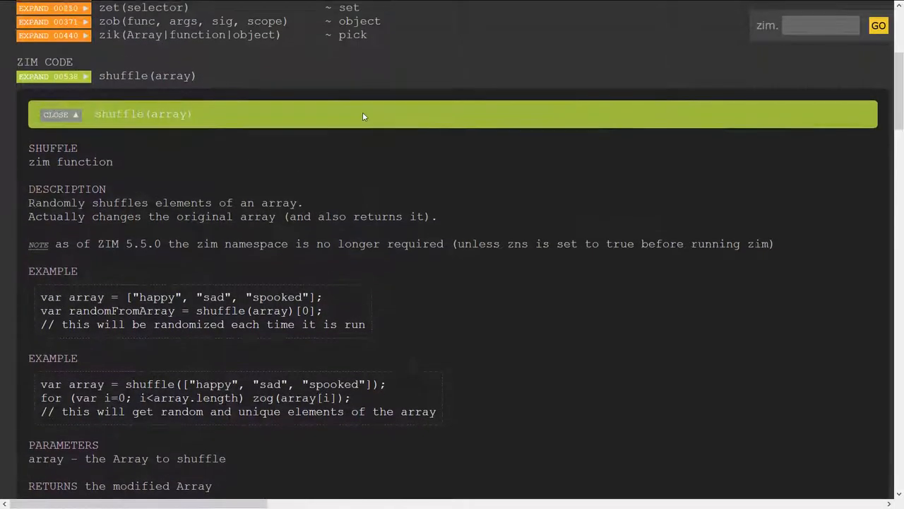
scroll(up, 3)
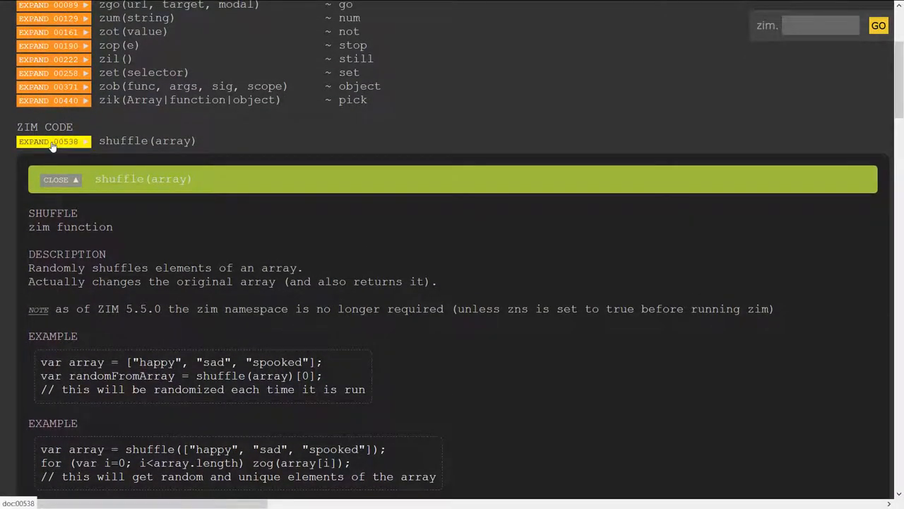
click(56, 178)
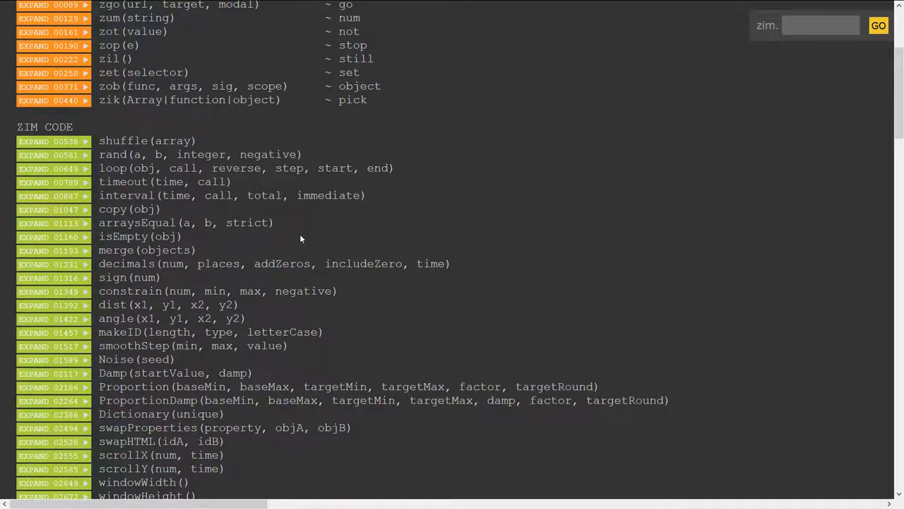
scroll(down, 3)
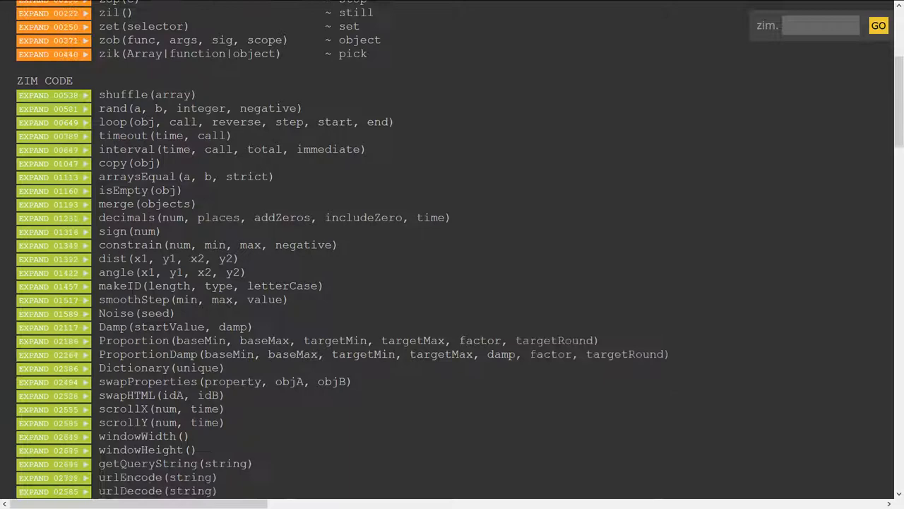
scroll(down, 3)
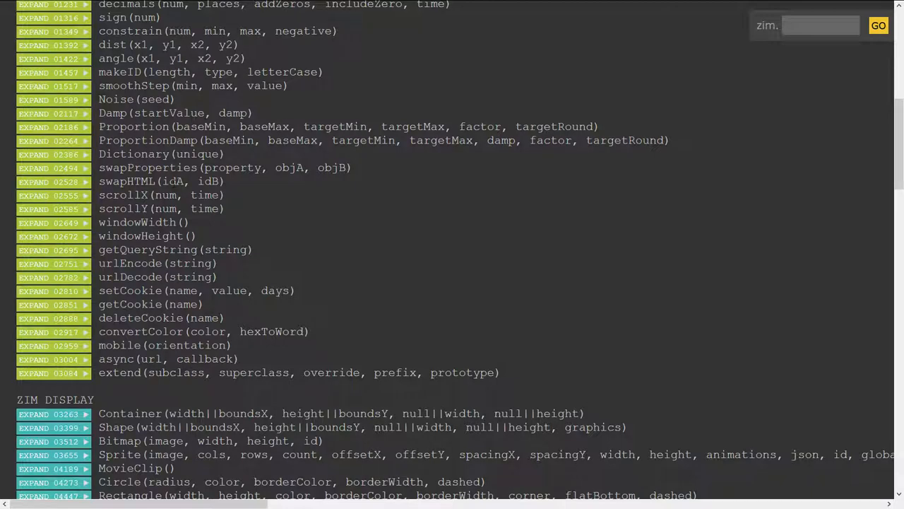
mouse_move(297, 208)
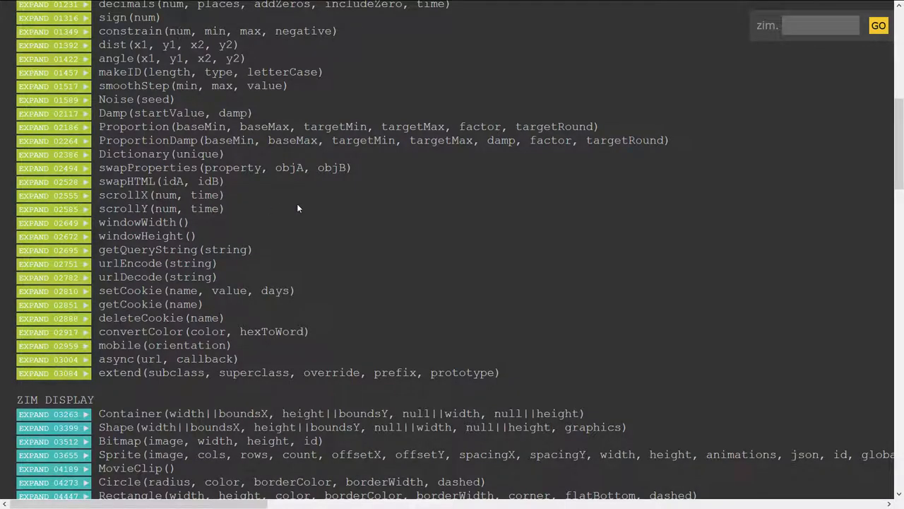
scroll(up, 3)
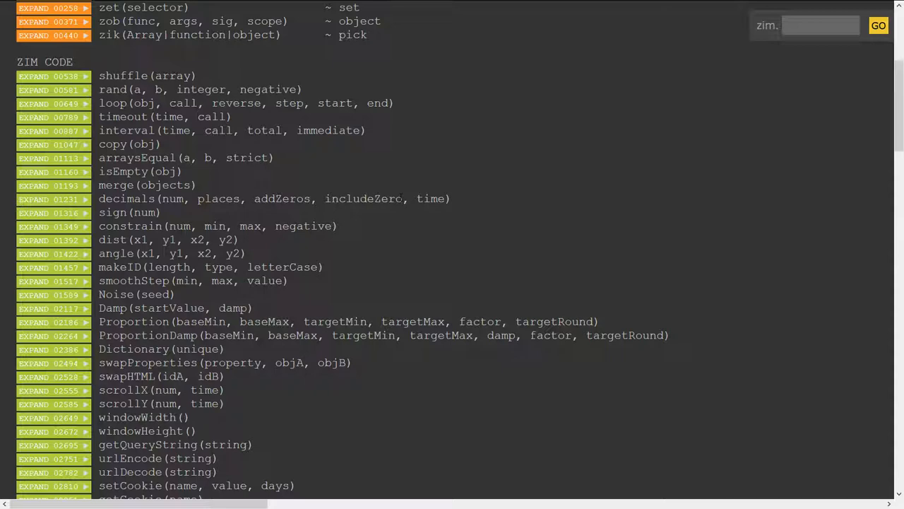
scroll(up, 3)
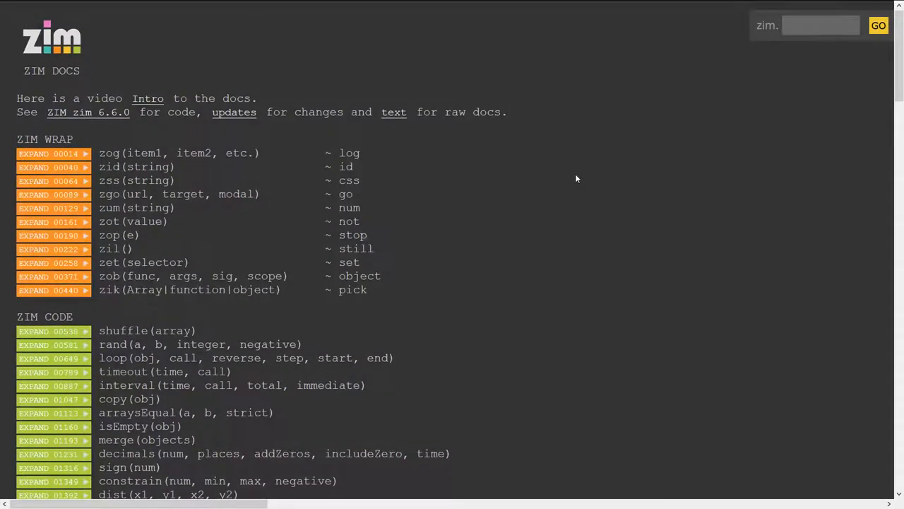
mouse_move(235, 112)
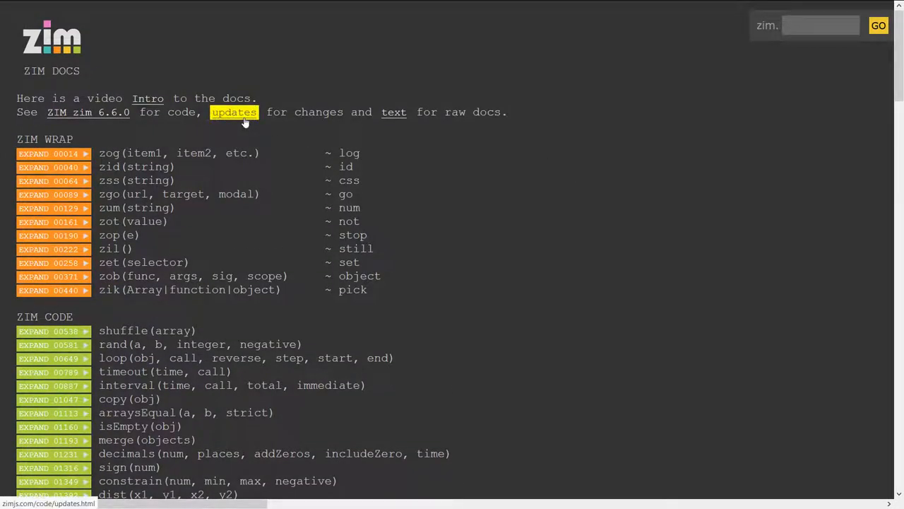
click(235, 111)
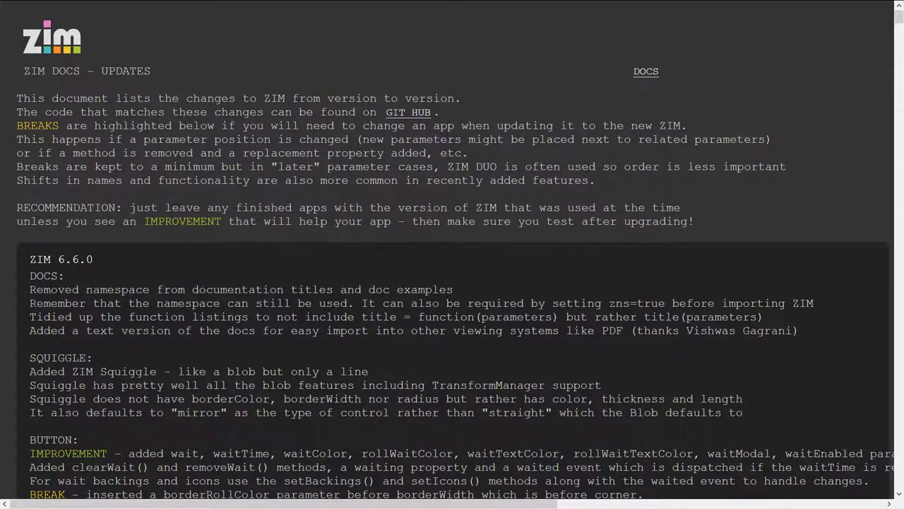
scroll(down, 3)
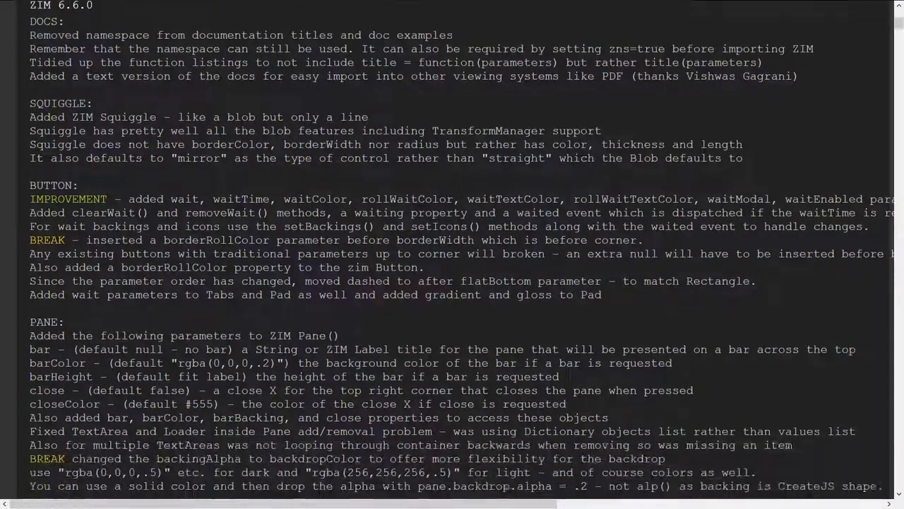
scroll(down, 3)
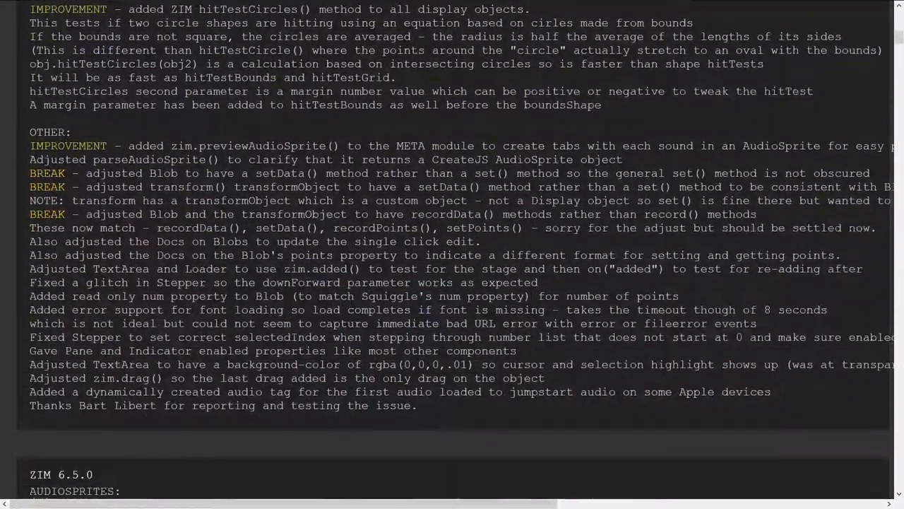
scroll(up, 3)
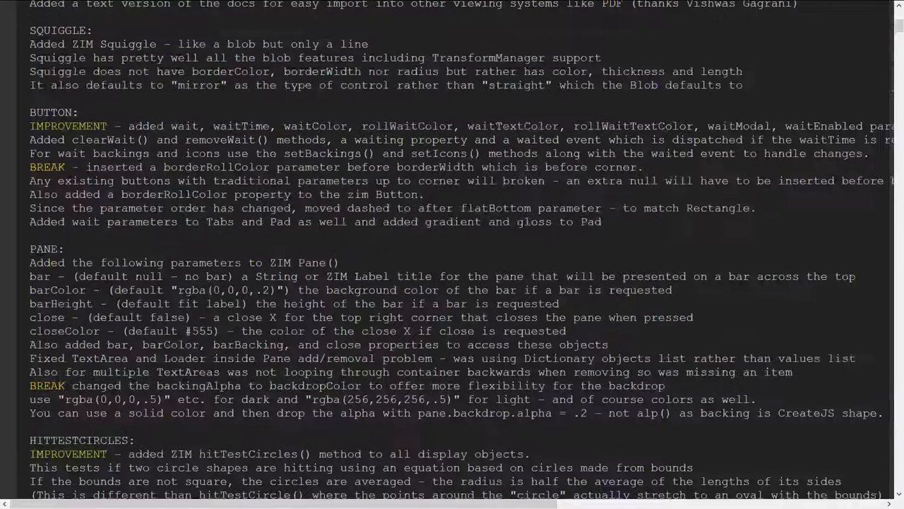
scroll(up, 3)
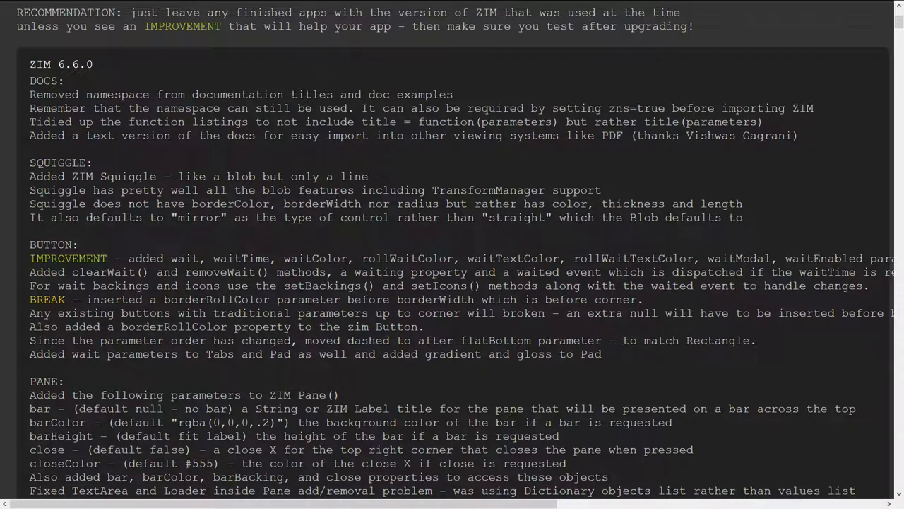
double_click(311, 94)
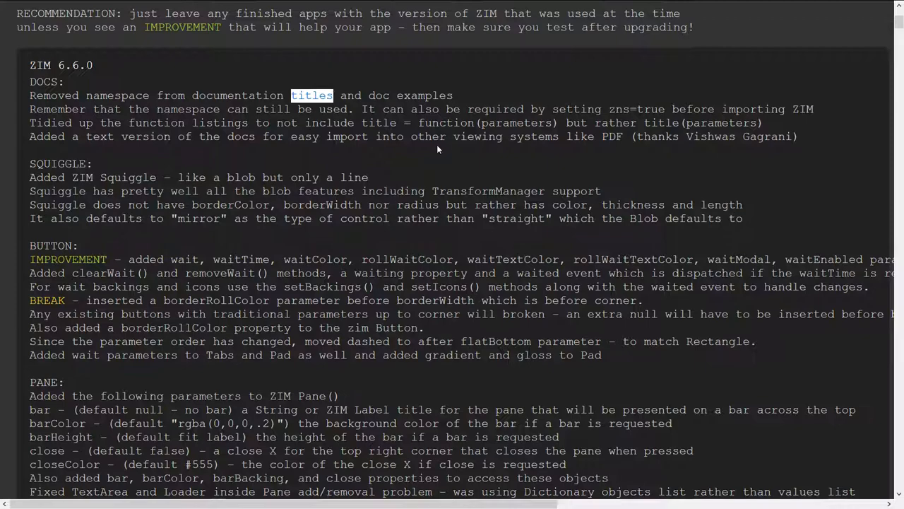
scroll(up, 3)
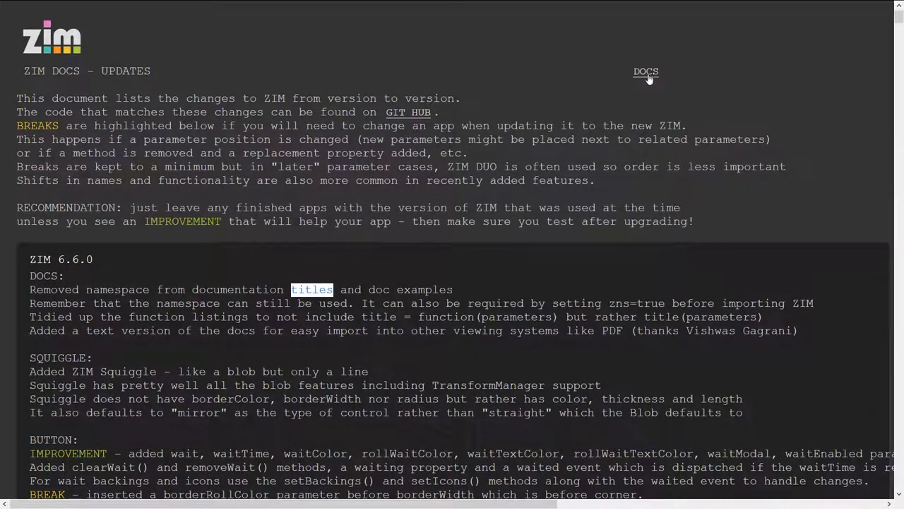
click(646, 71)
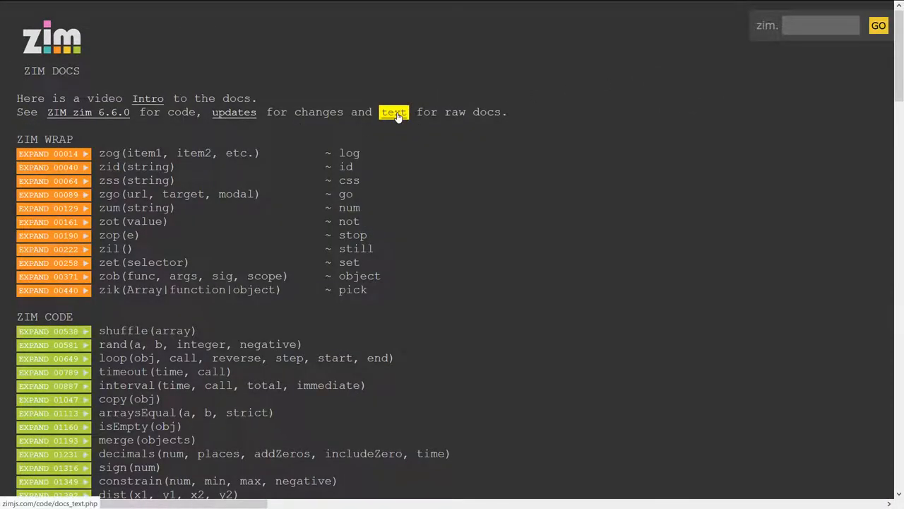
- View the raw text version of the docs, reading its overview and Wrap module section
click(393, 112)
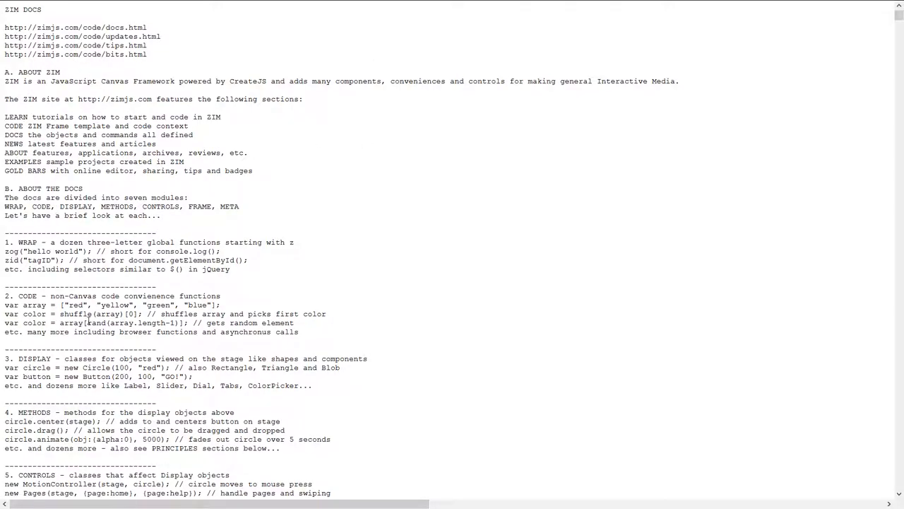
scroll(down, 3)
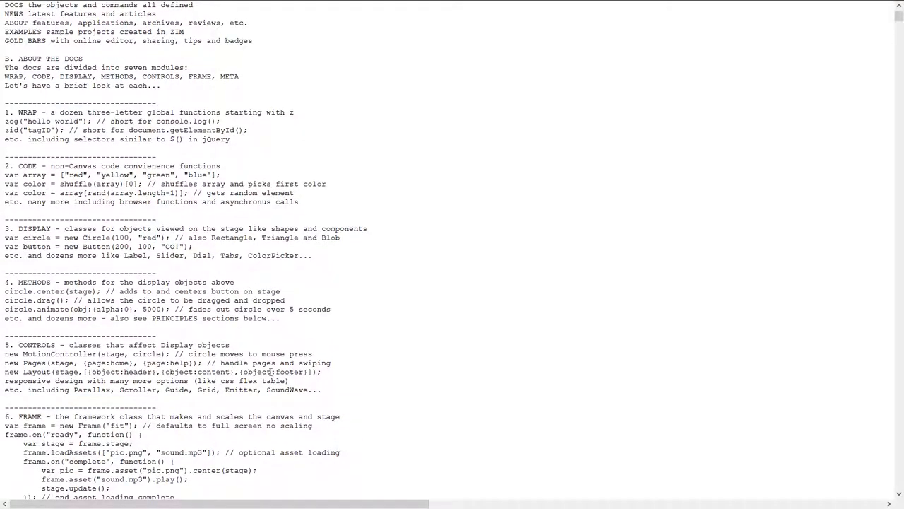
scroll(up, 3)
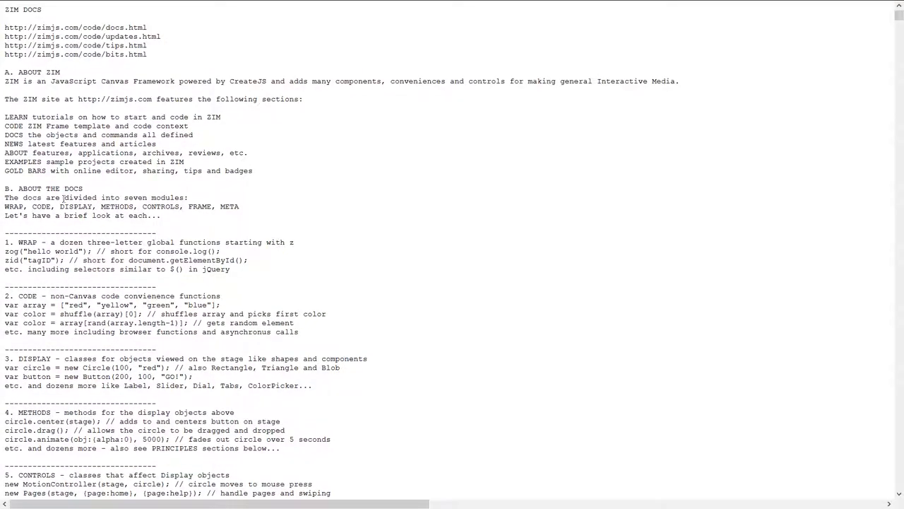
scroll(down, 3)
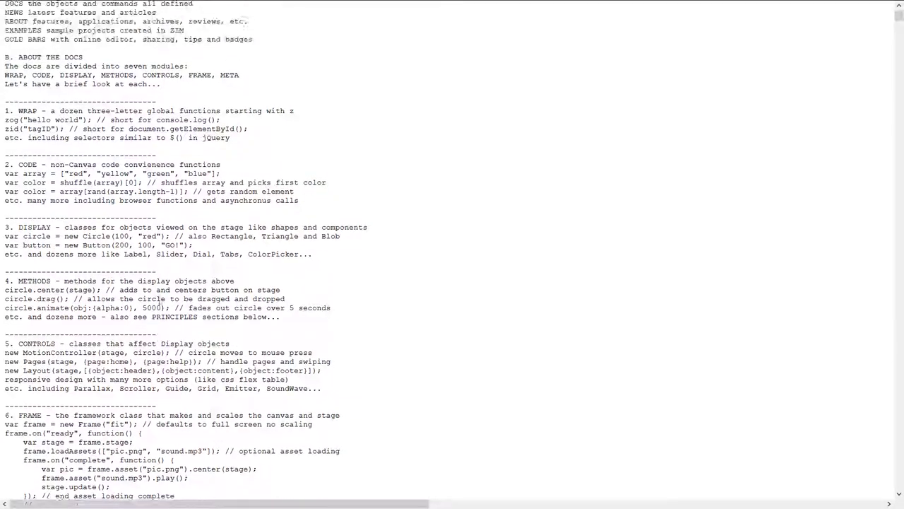
scroll(up, 3)
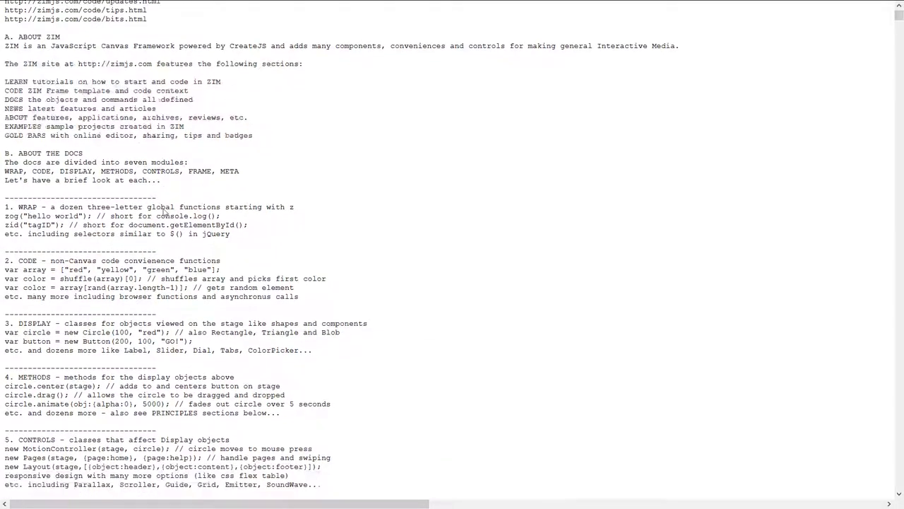
scroll(down, 3)
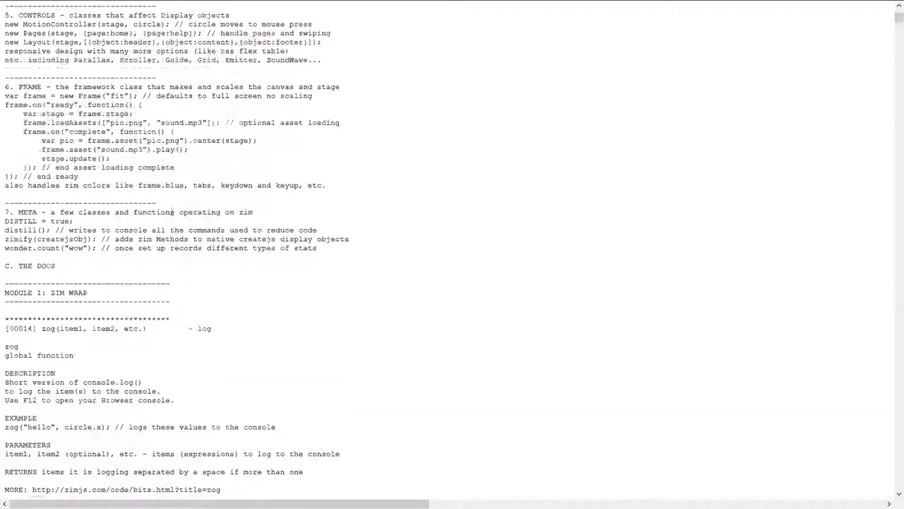
scroll(down, 3)
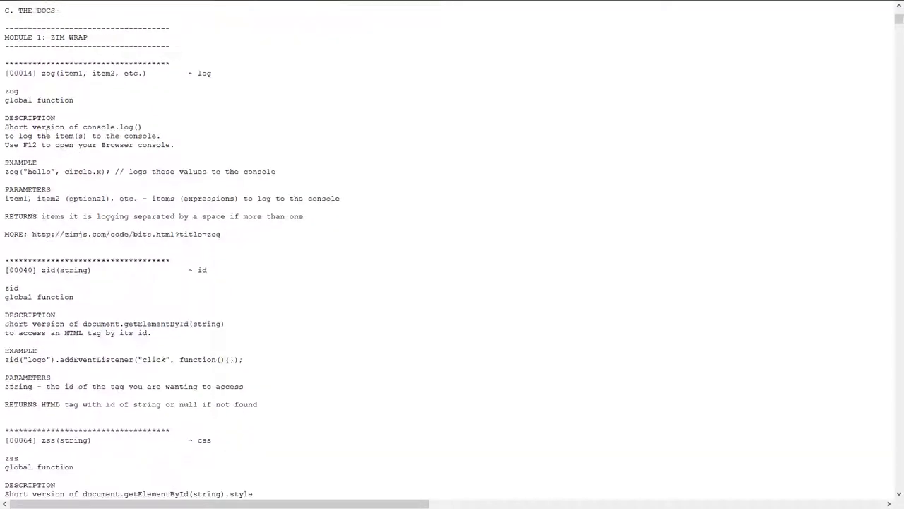
scroll(down, 3)
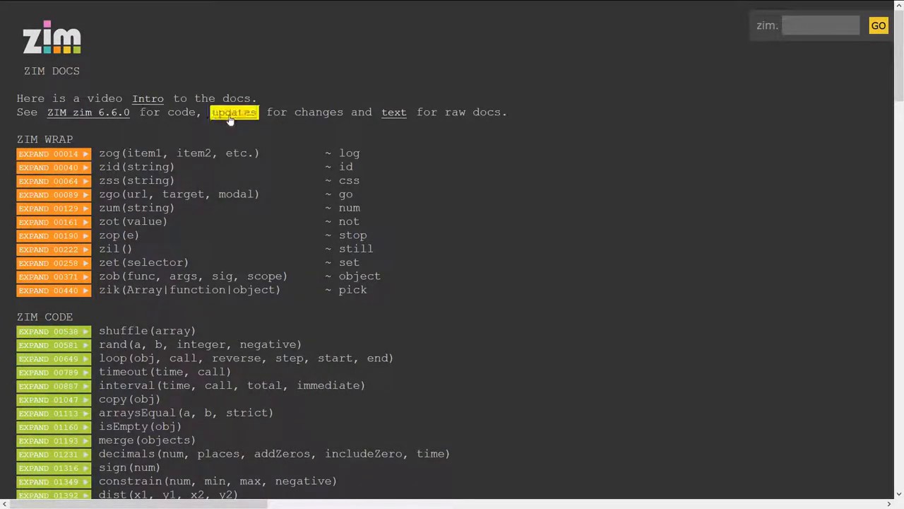
- Browse the ZIM 6.6.0 updates page through its Docs, Squiggle, Button and Pane notes and back to the top
click(235, 112)
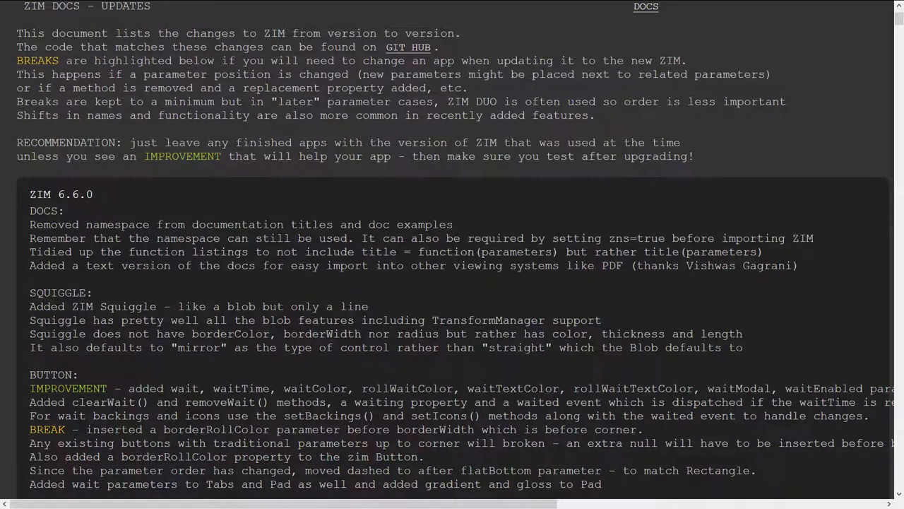
double_click(712, 265)
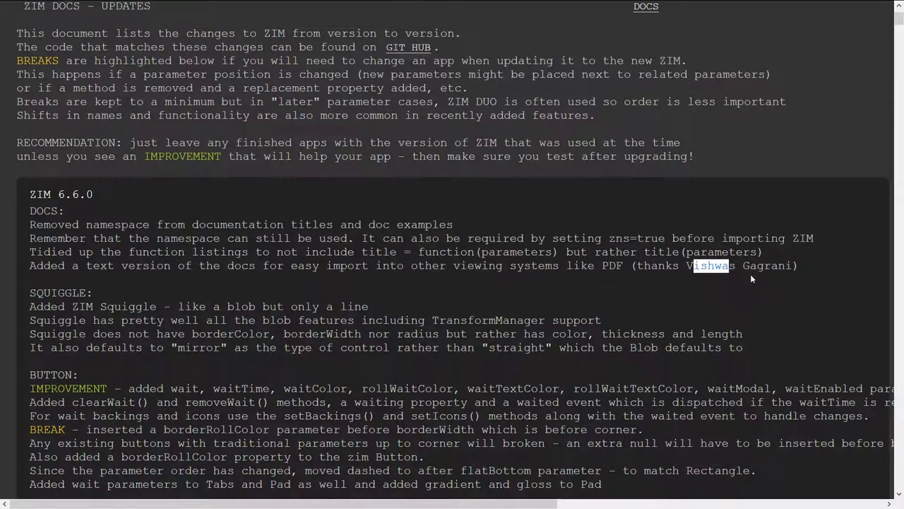
mouse_move(734, 291)
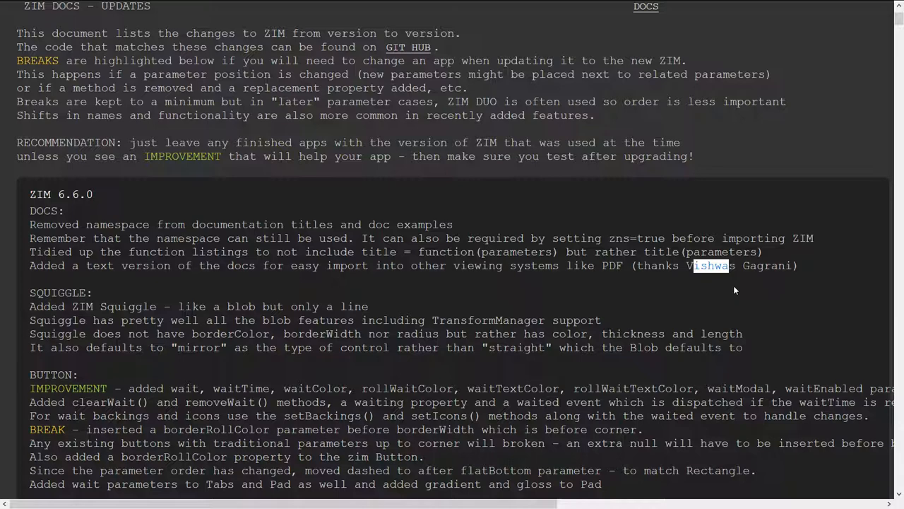
mouse_move(633, 277)
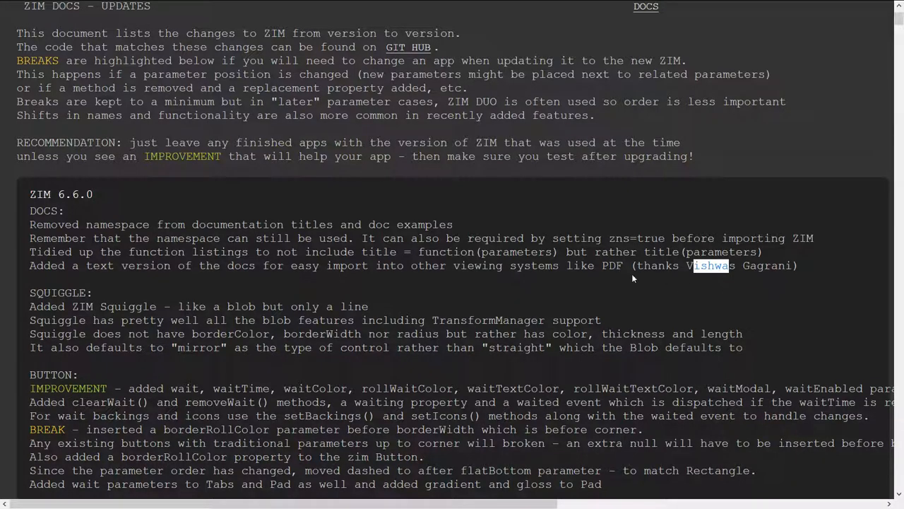
scroll(down, 3)
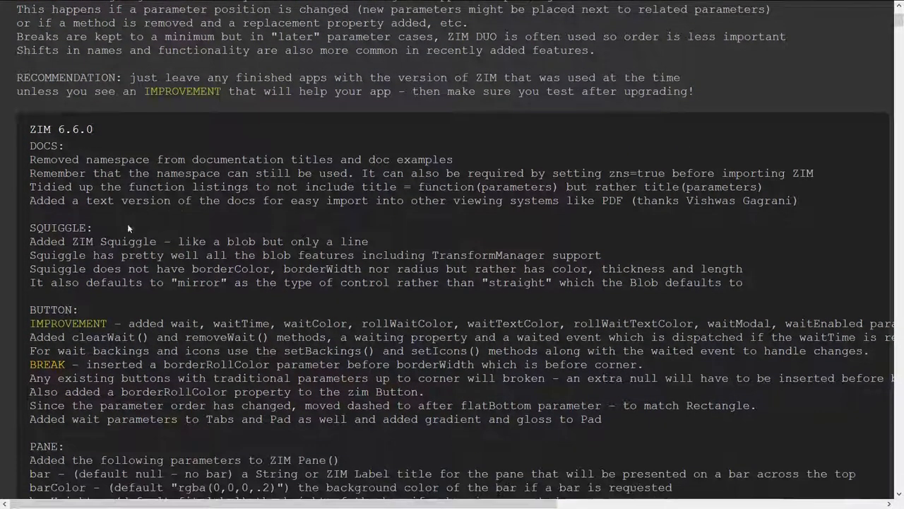
drag(30, 227, 111, 254)
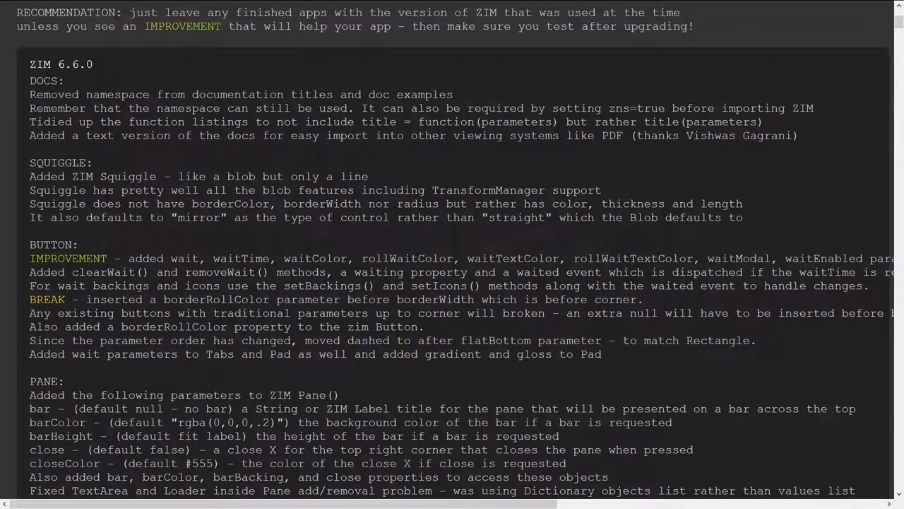
scroll(up, 3)
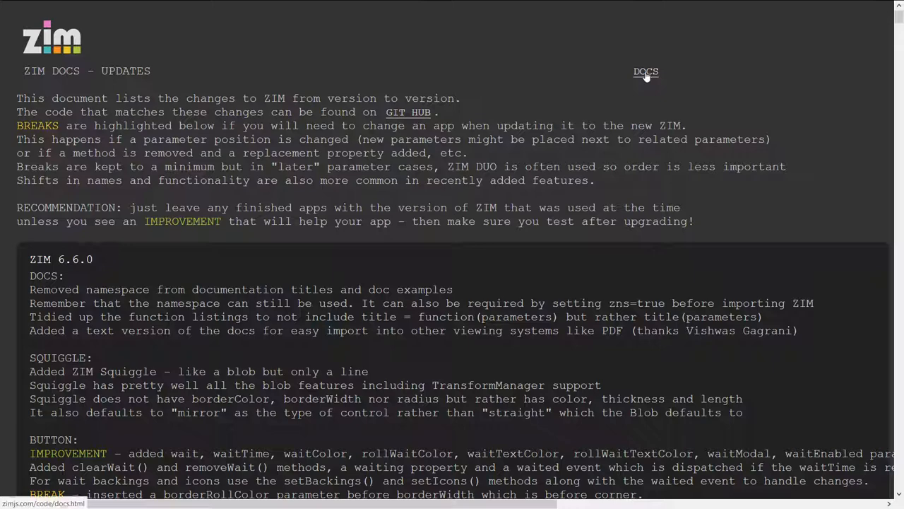
- Return to the docs index and search 'squ' to bring up the Squiggle class documentation
click(644, 71)
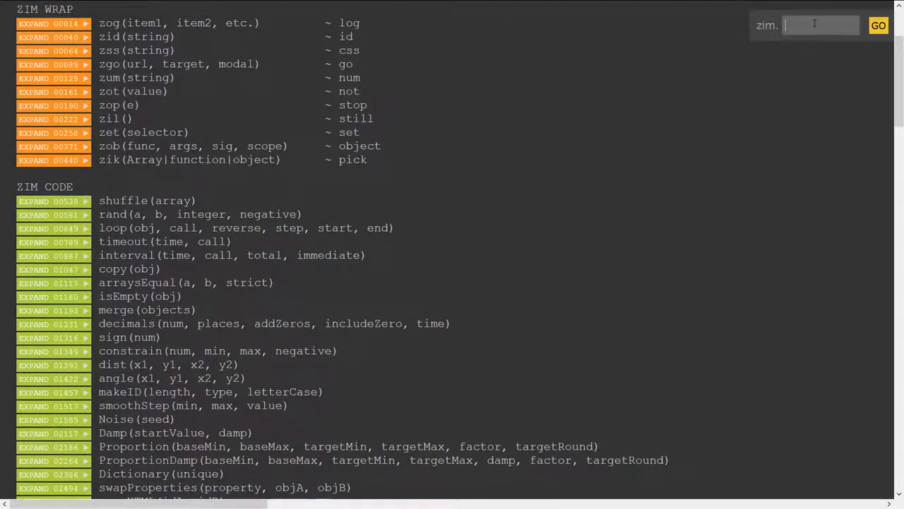
text(sqi)
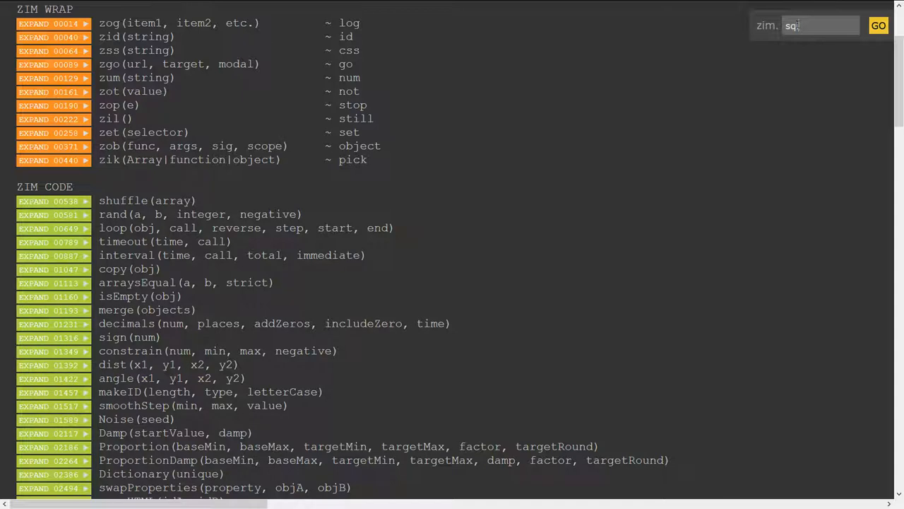
text(u)
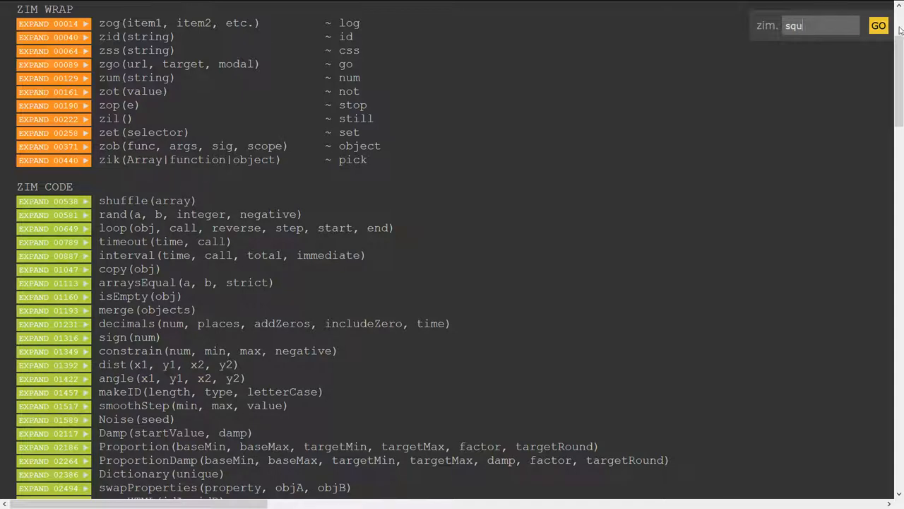
click(879, 25)
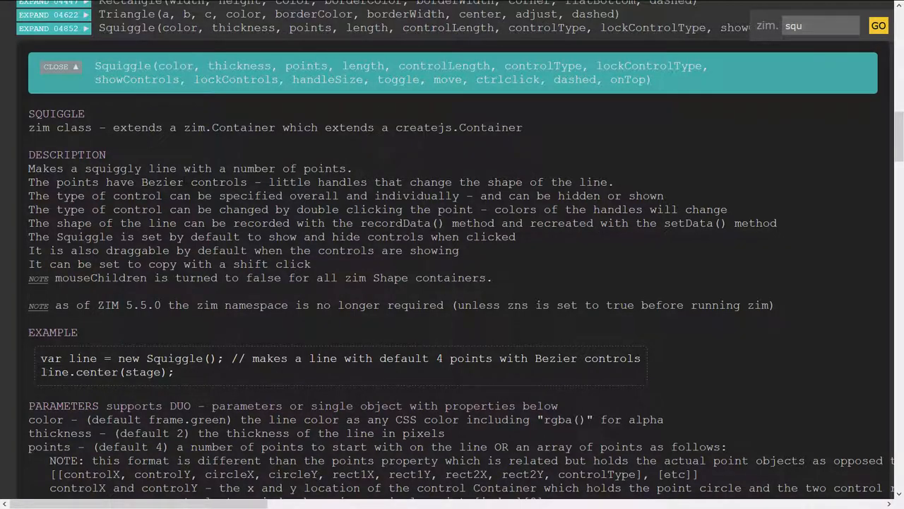
- Read the Squiggle description and example code, briefly highlighting the word stage
scroll(down, 3)
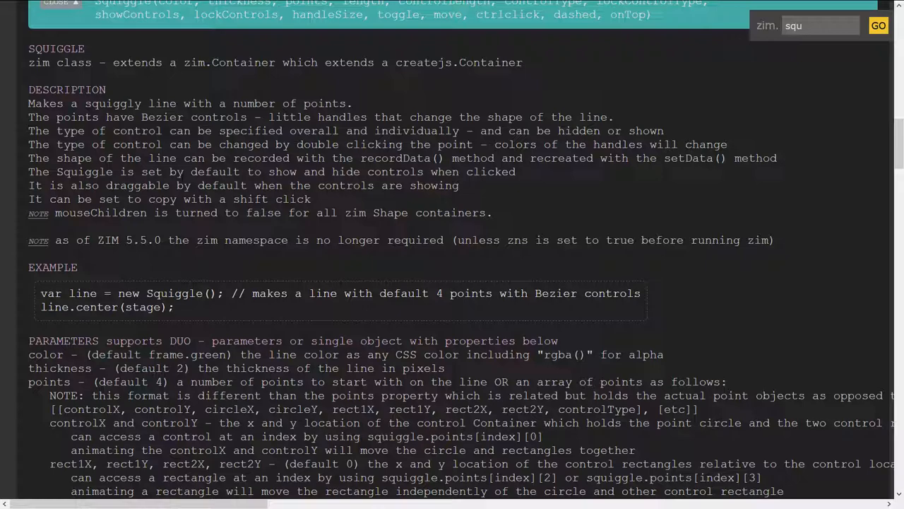
scroll(down, 3)
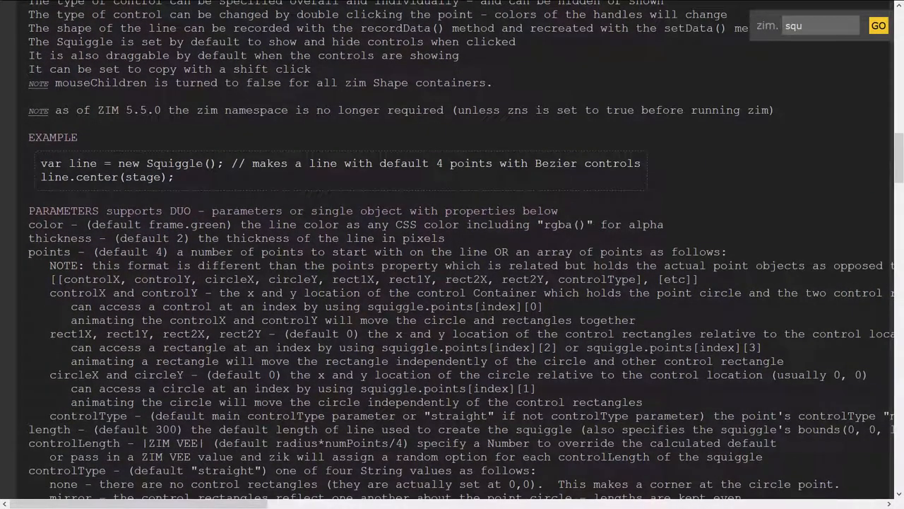
double_click(142, 164)
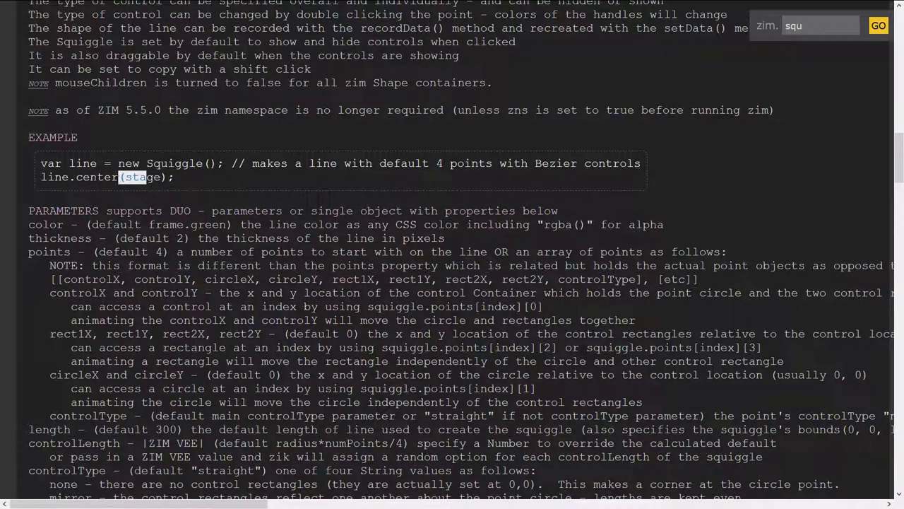
click(381, 181)
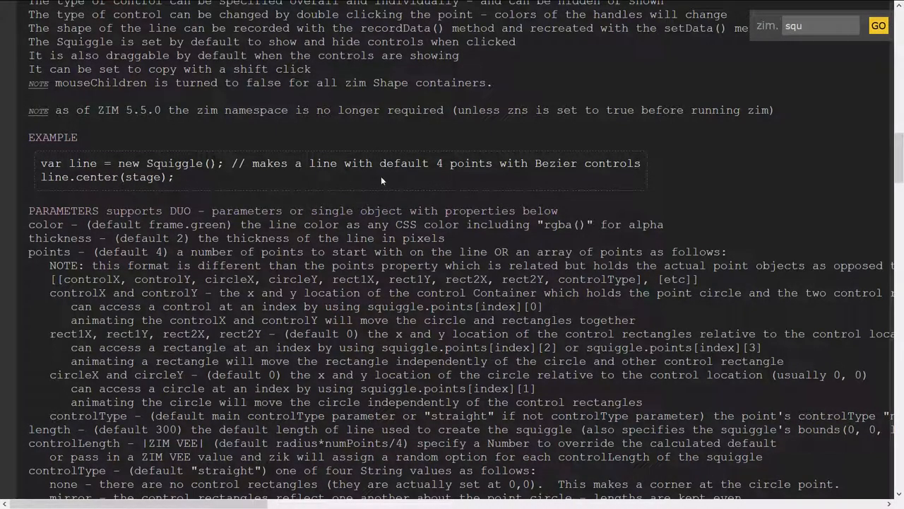
scroll(down, 3)
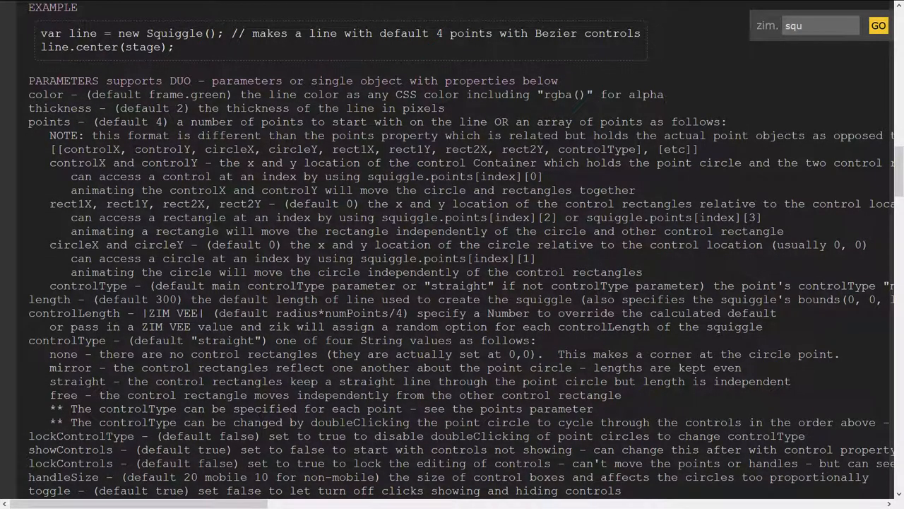
scroll(down, 3)
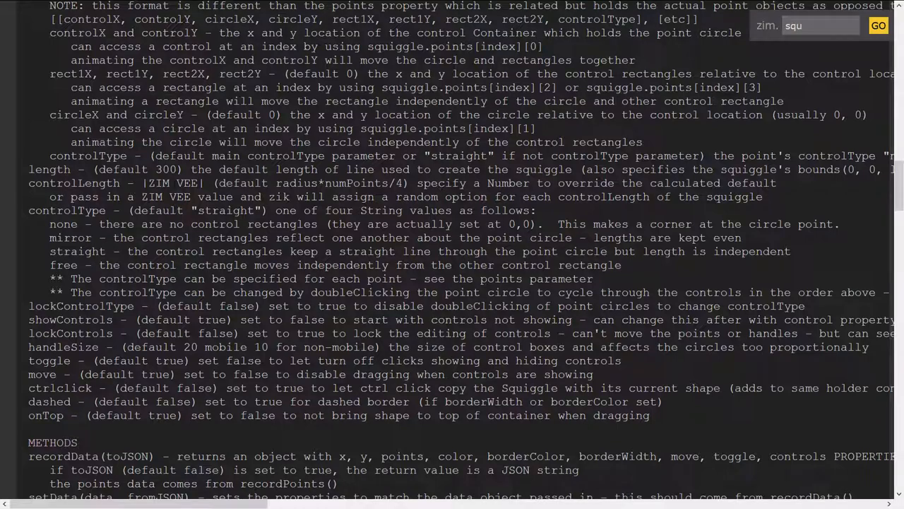
- Continue through the Squiggle parameters, METHODS and PROPERTIES sections
scroll(up, 3)
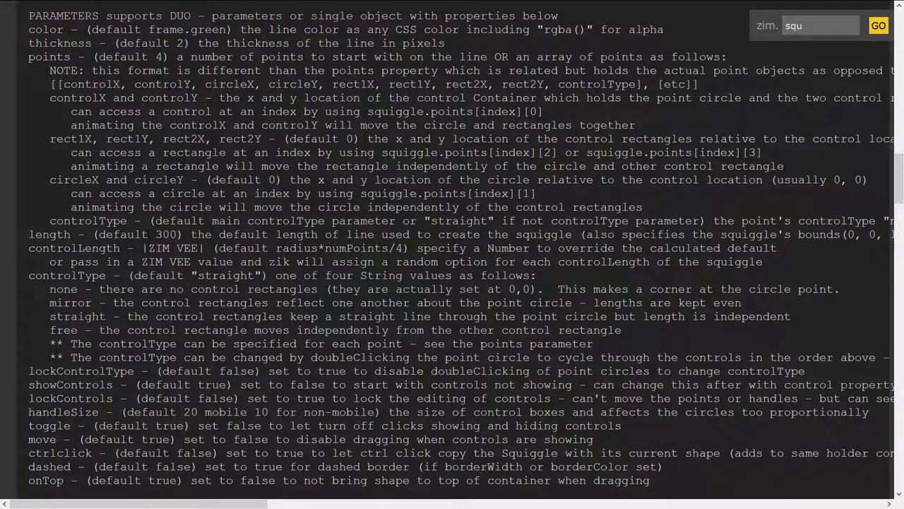
scroll(down, 3)
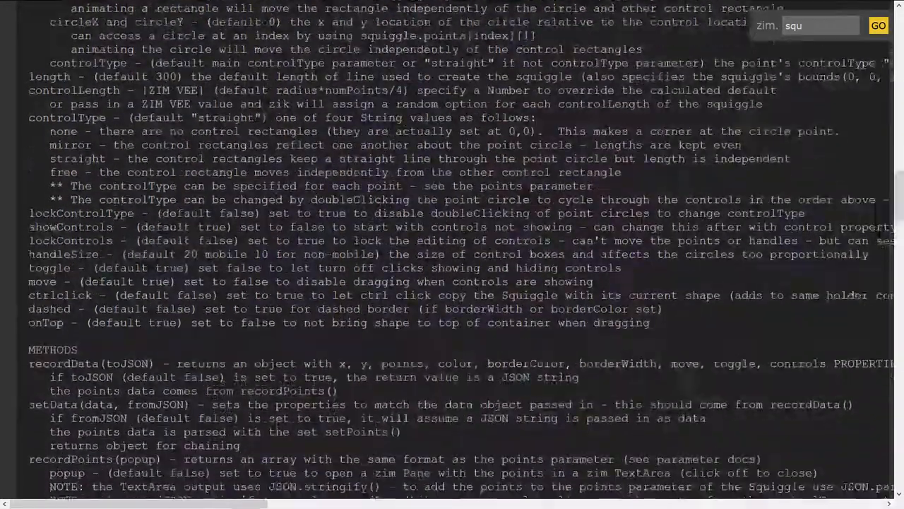
scroll(down, 3)
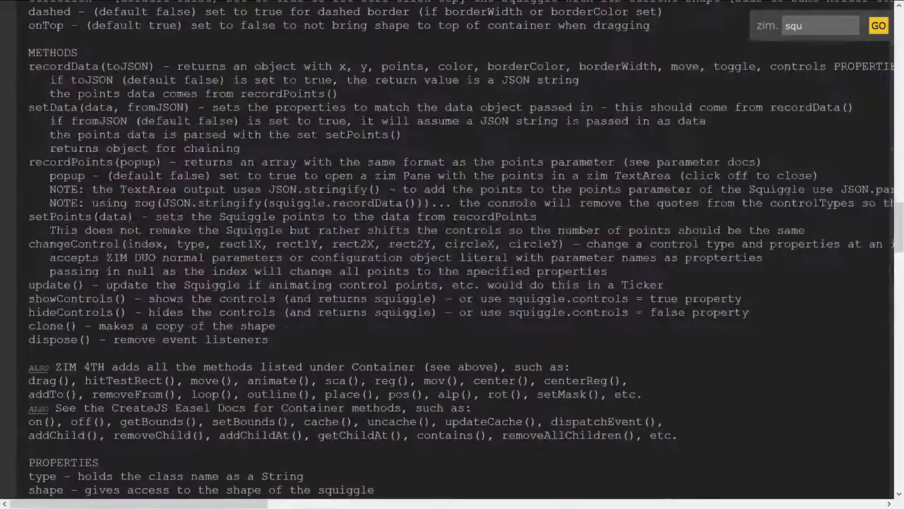
scroll(down, 3)
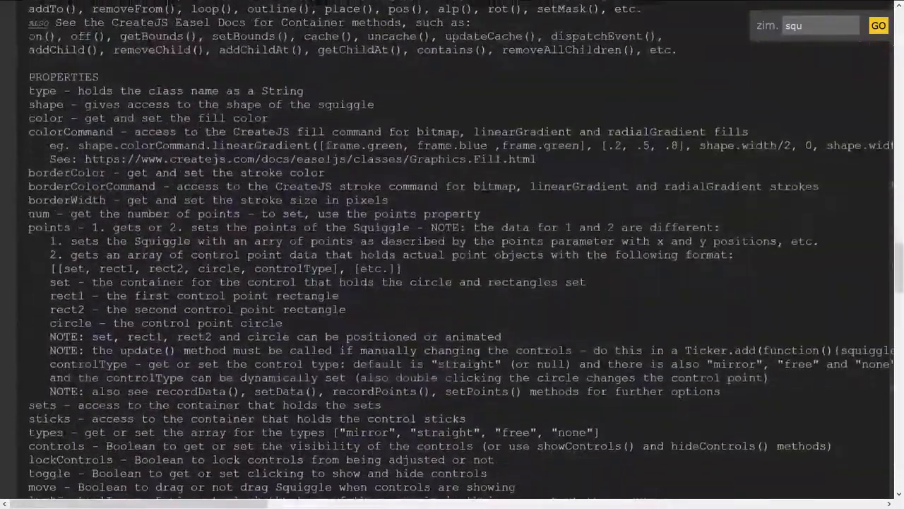
scroll(down, 3)
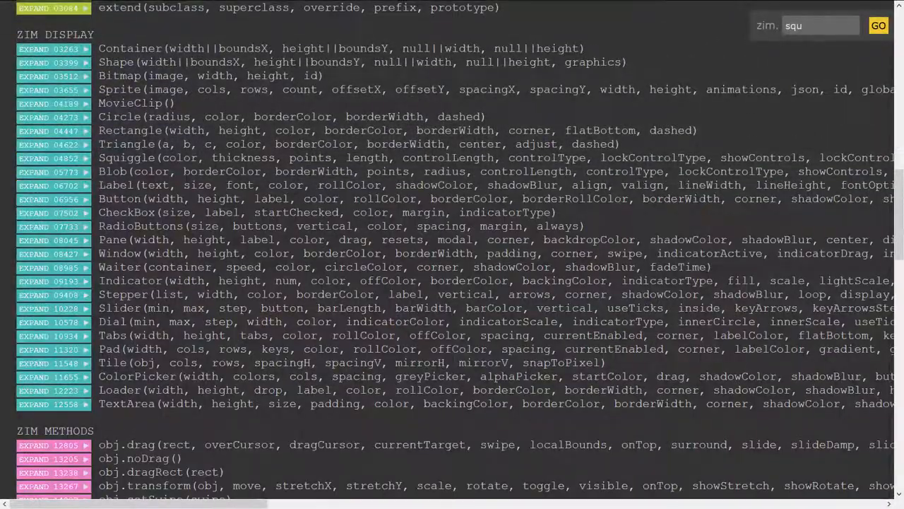
- Scroll back up to the ZIM DISPLAY class list and highlight the word Shape
scroll(up, 3)
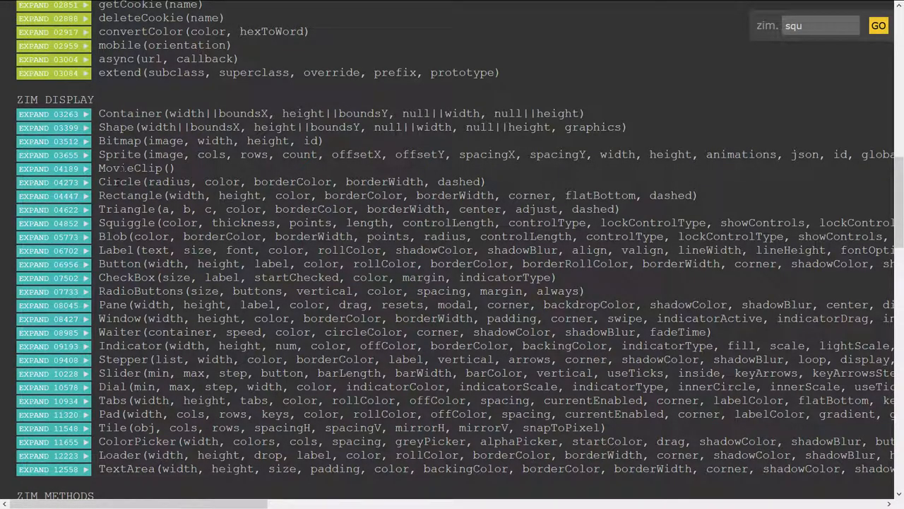
double_click(116, 127)
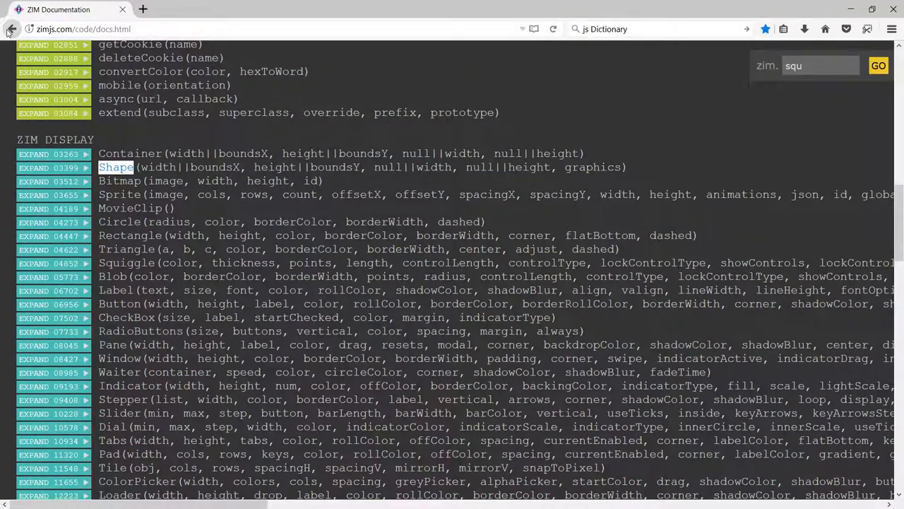
- Reopen the ZIM 6.6.0 changelog and highlight the new Button wait parameters, continuing past the Pane notes
click(11, 29)
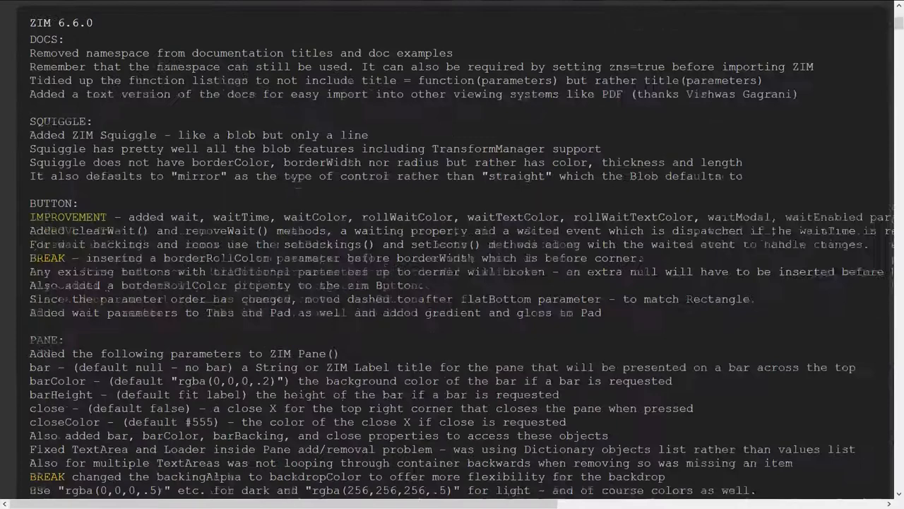
scroll(down, 3)
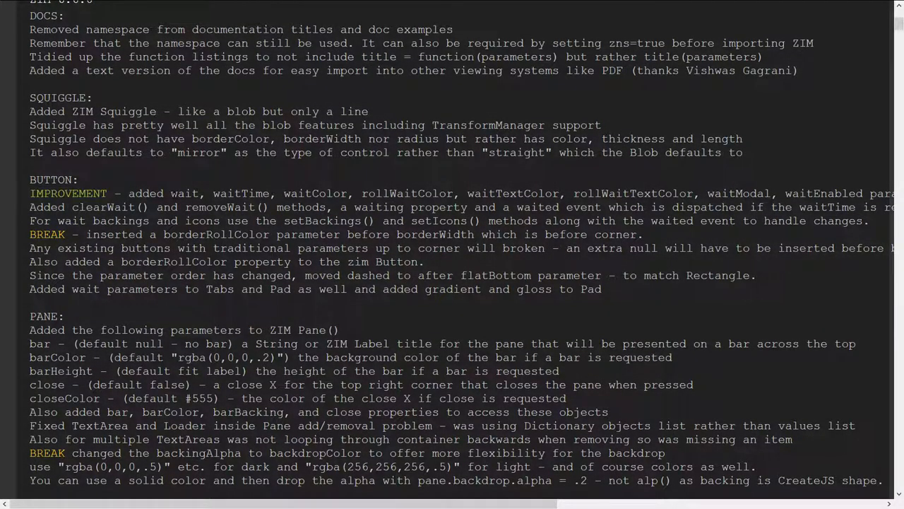
drag(171, 192, 635, 192)
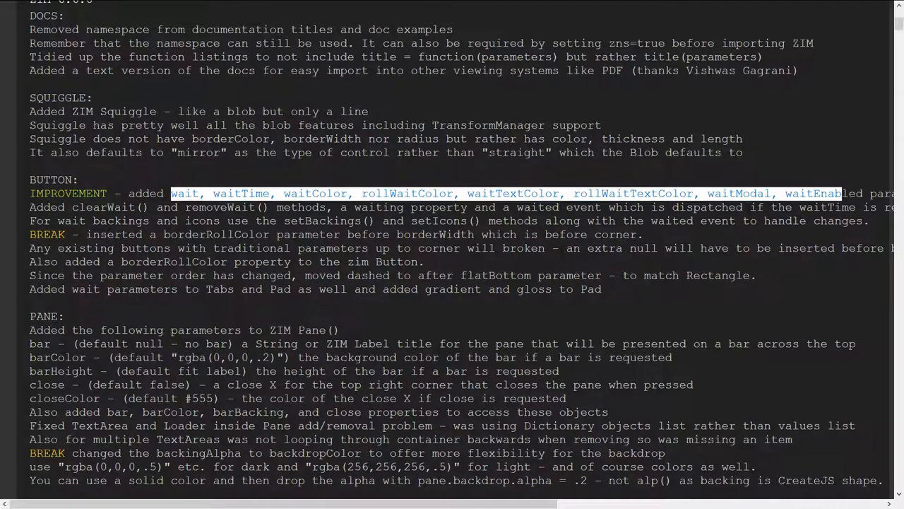
scroll(down, 3)
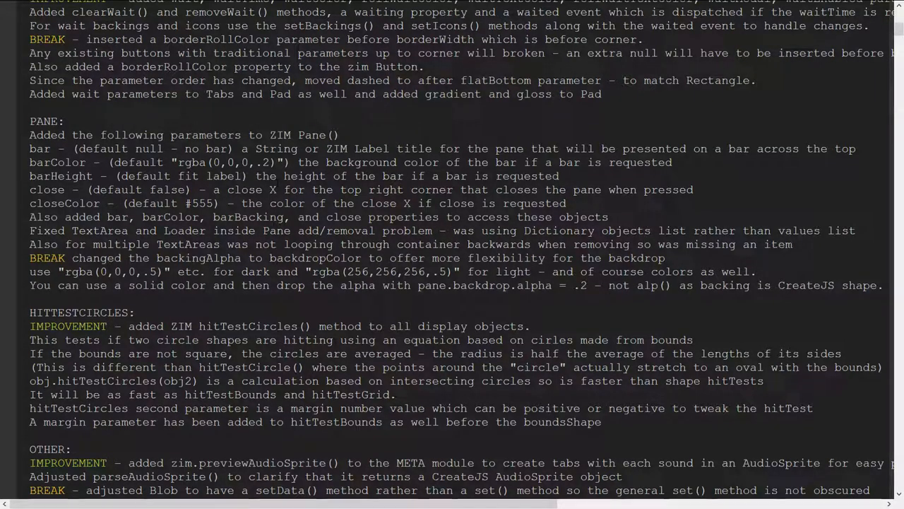
- Highlight closeColor, backdropColor and the light rgba backdrop value in the Pane notes
double_click(39, 148)
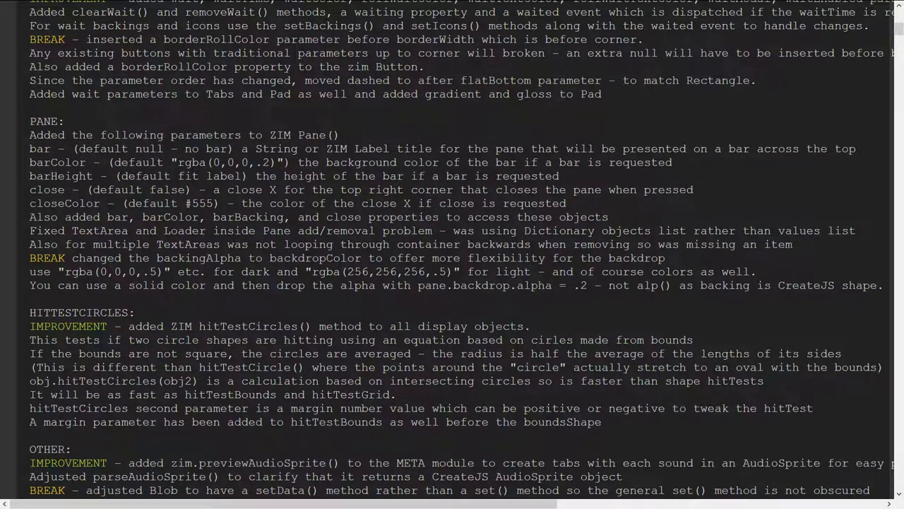
double_click(65, 203)
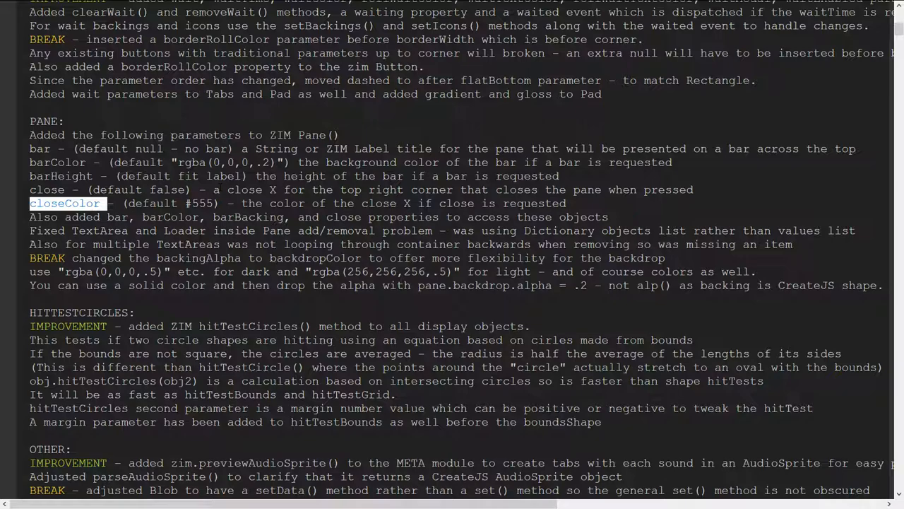
double_click(280, 257)
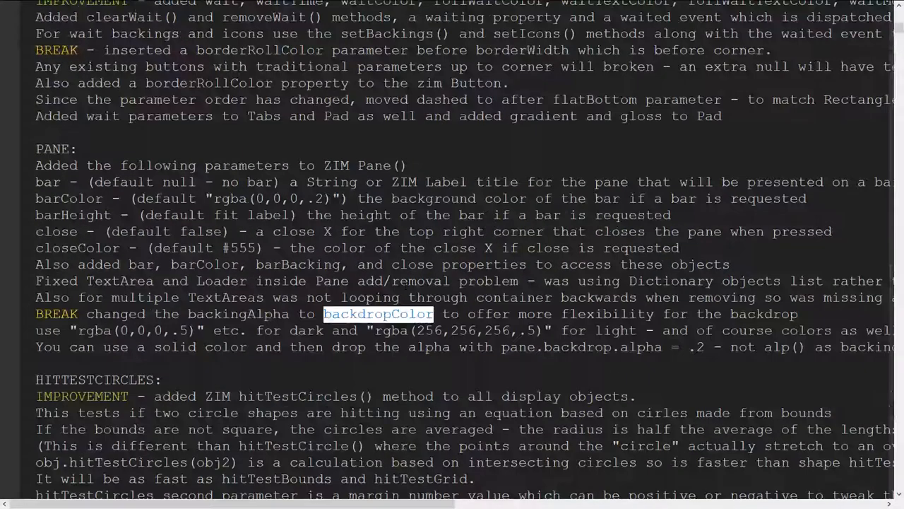
scroll(down, 3)
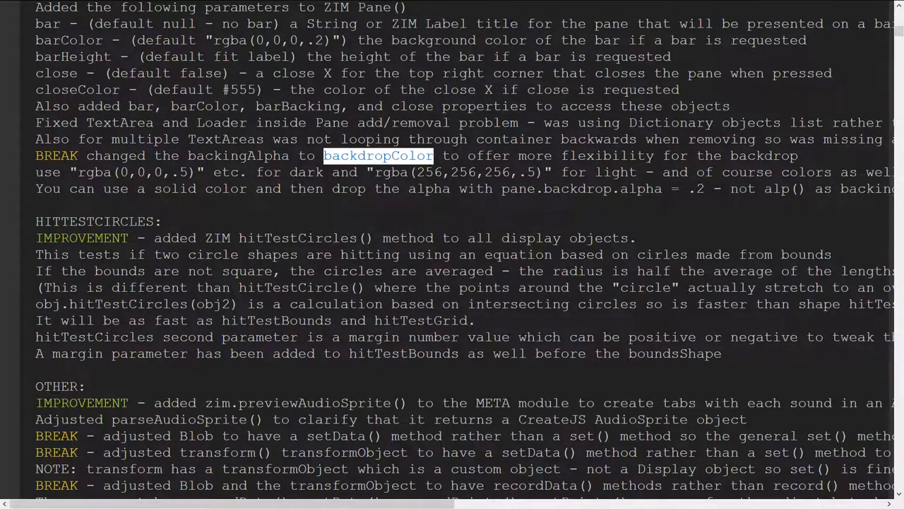
double_click(237, 156)
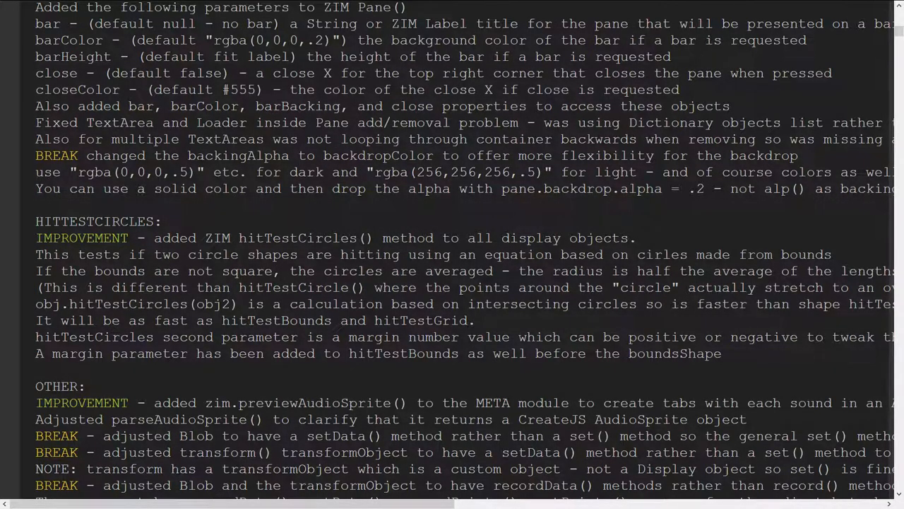
double_click(238, 155)
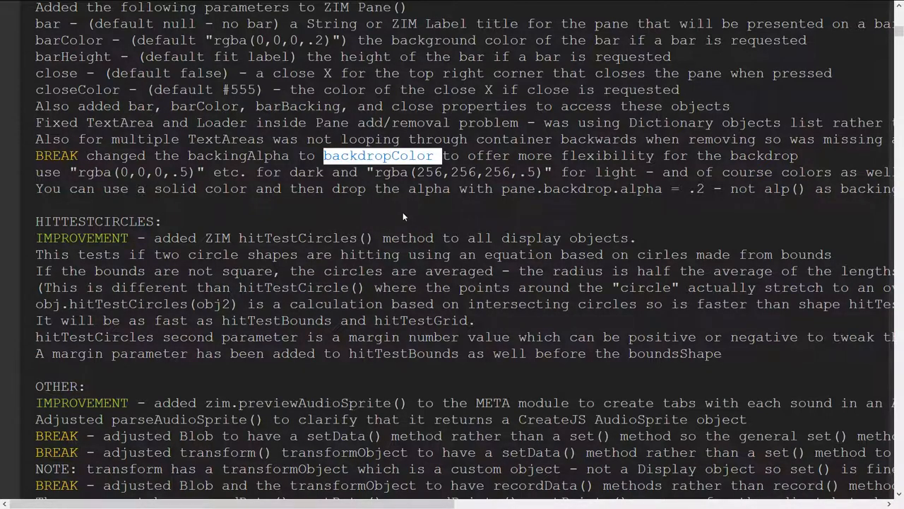
click(529, 173)
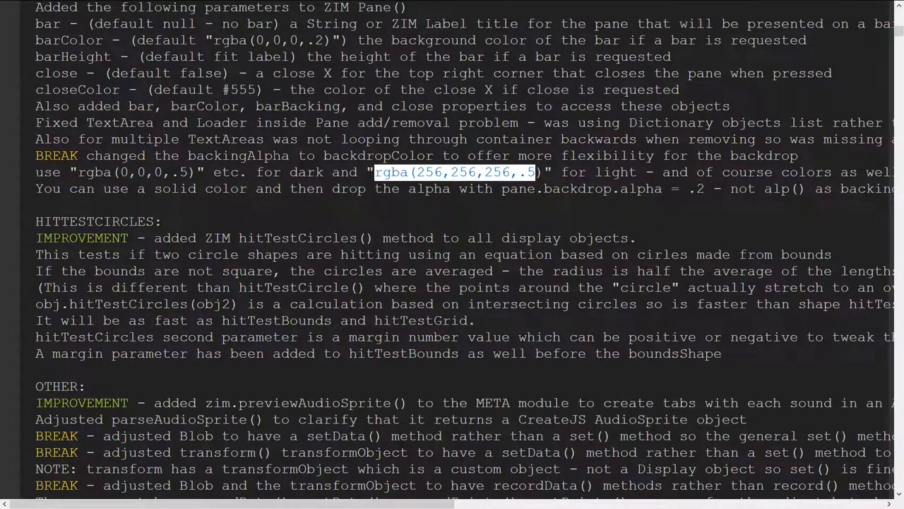
double_click(238, 156)
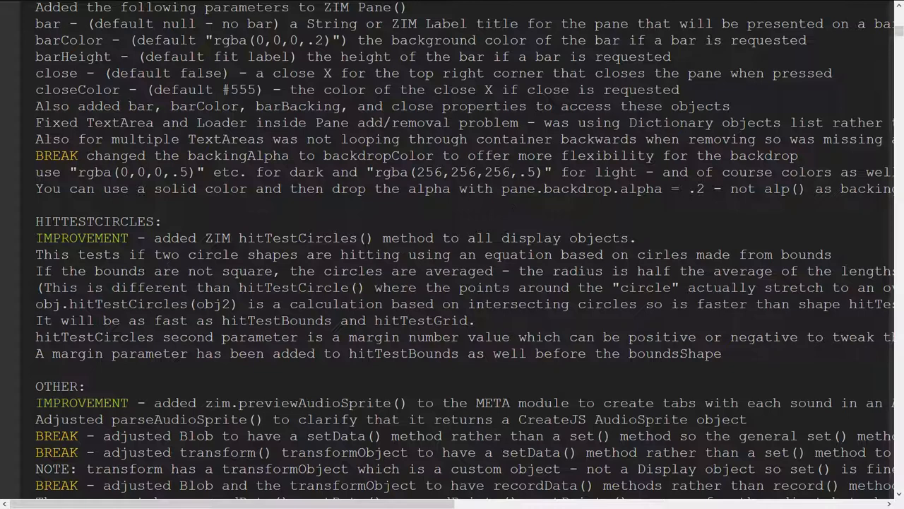
- Highlight the pane.backdrop example and pane.backdrop.alpha, then move down to hitTestCircles
double_click(557, 190)
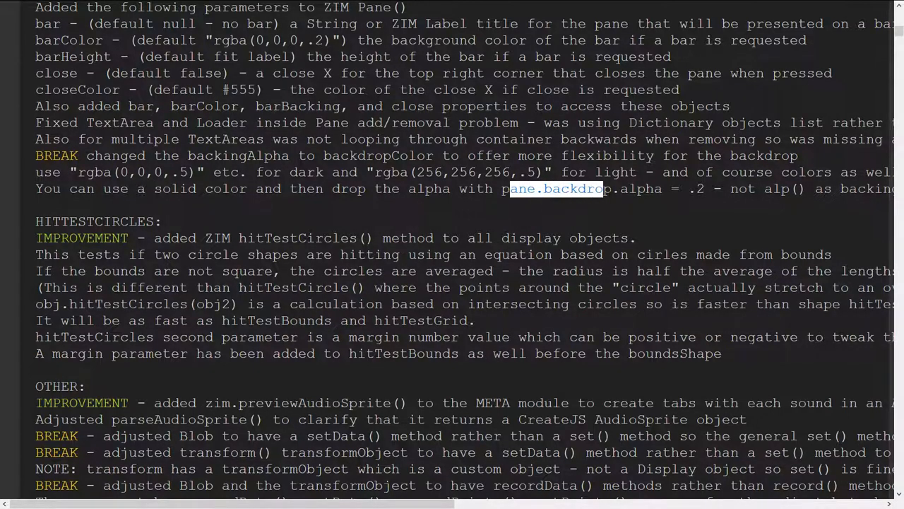
drag(509, 189, 695, 189)
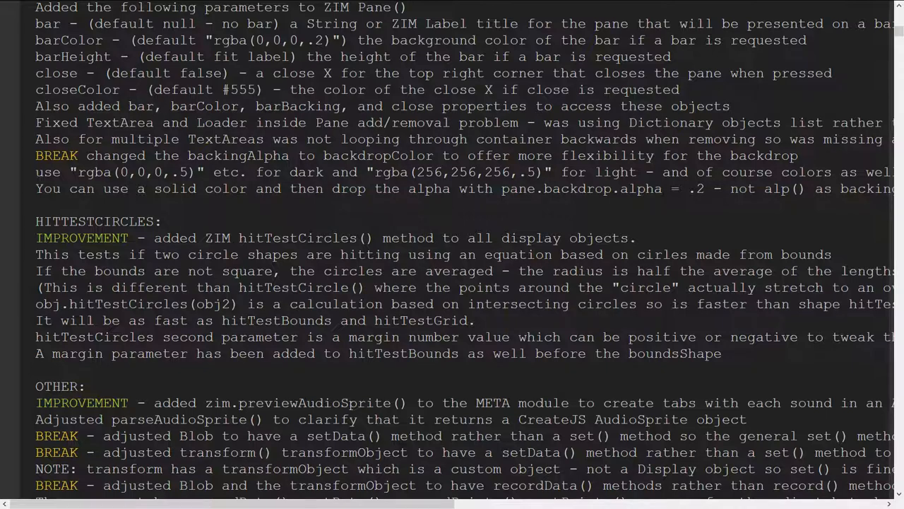
double_click(581, 190)
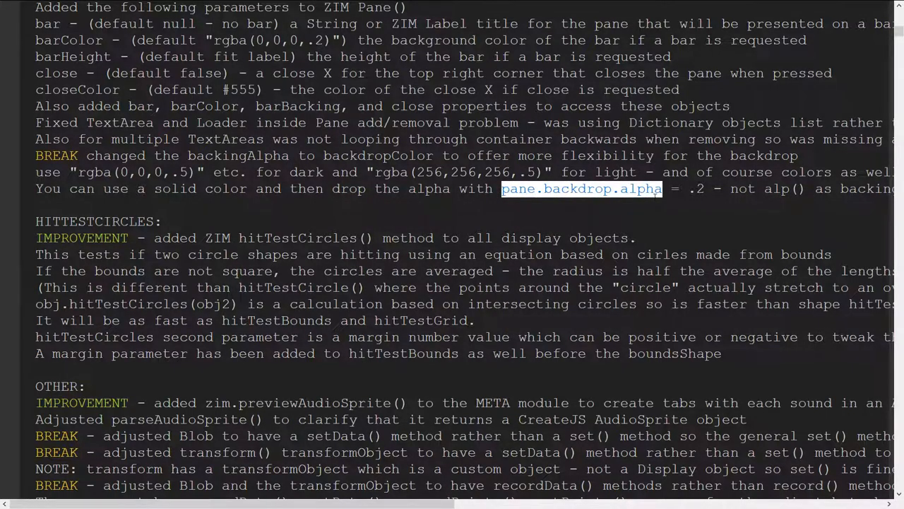
mouse_move(655, 212)
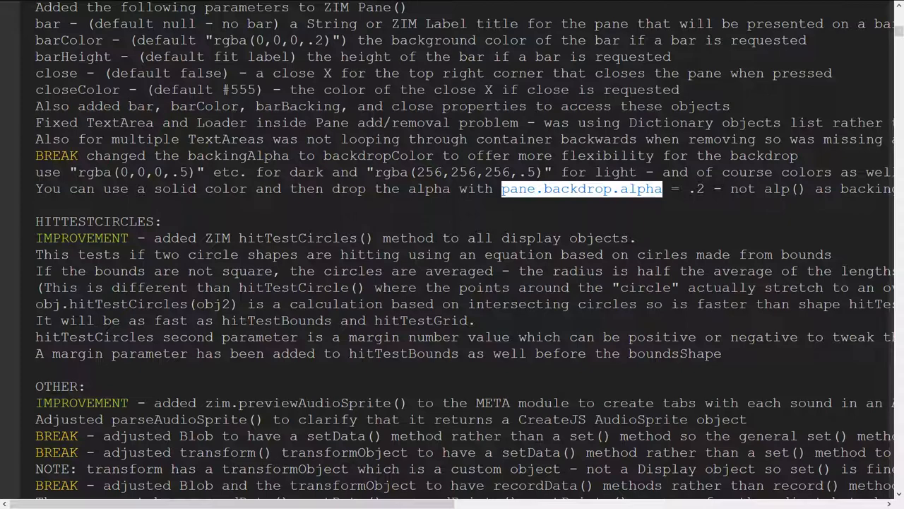
double_click(779, 189)
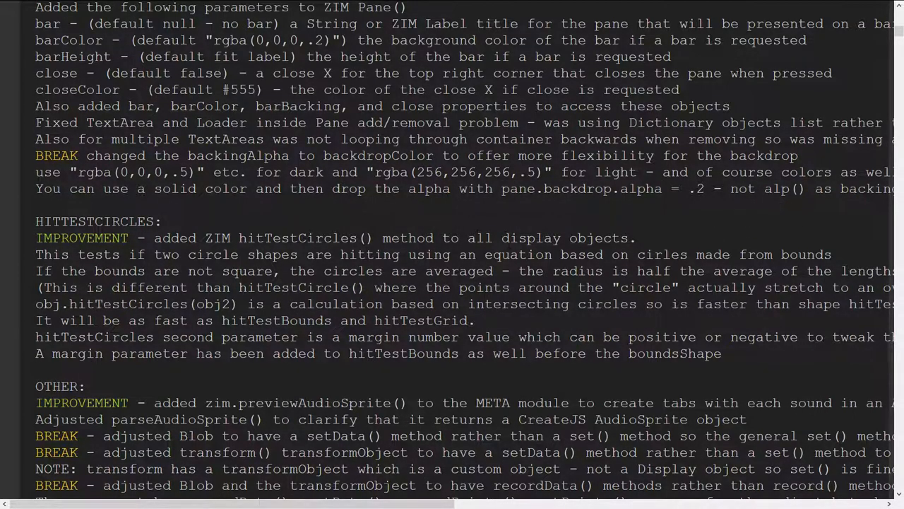
scroll(down, 3)
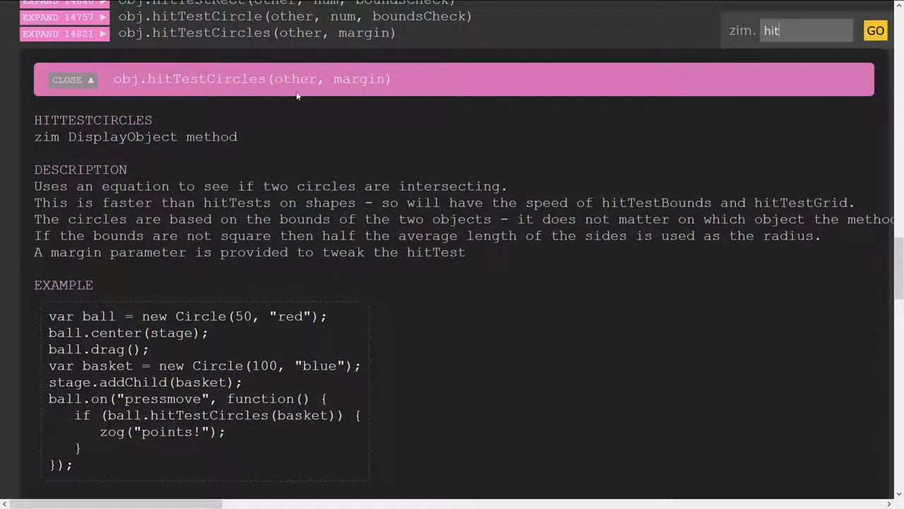
- Highlight the hitTestCircles method name and scroll up to its changelog notes
double_click(207, 79)
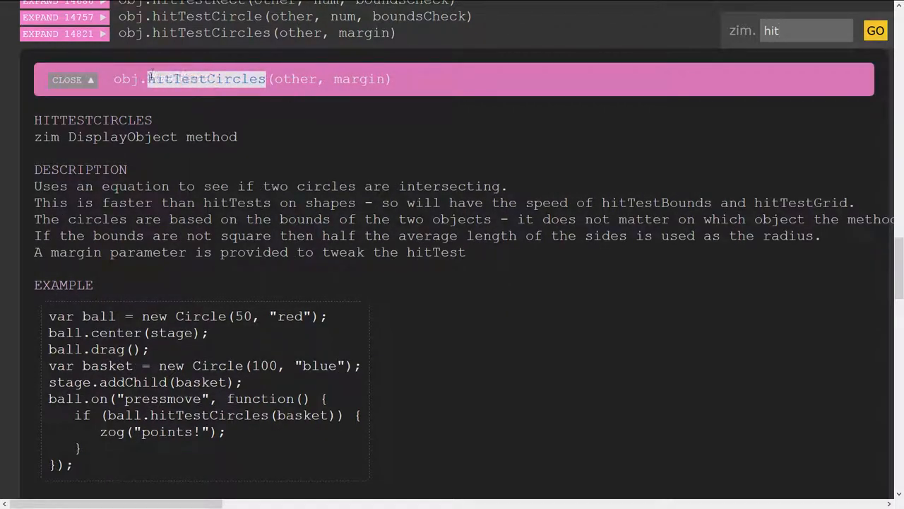
scroll(up, 3)
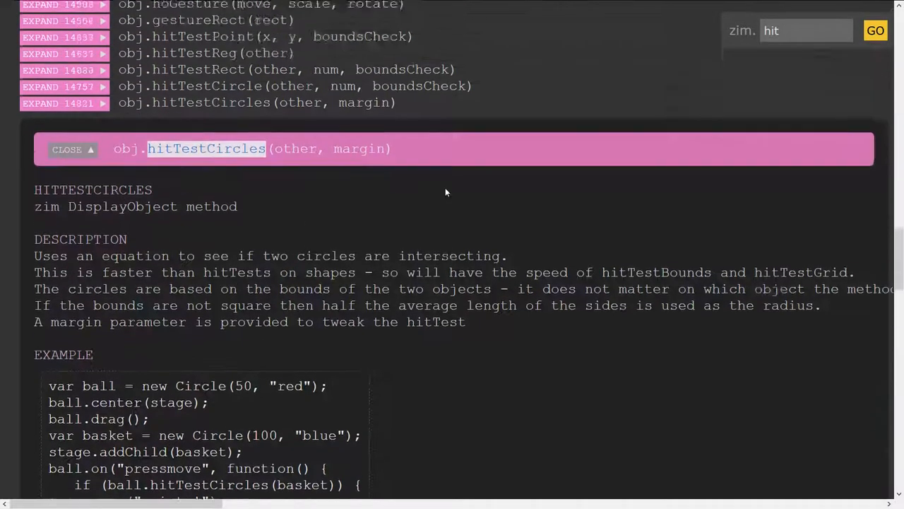
scroll(up, 3)
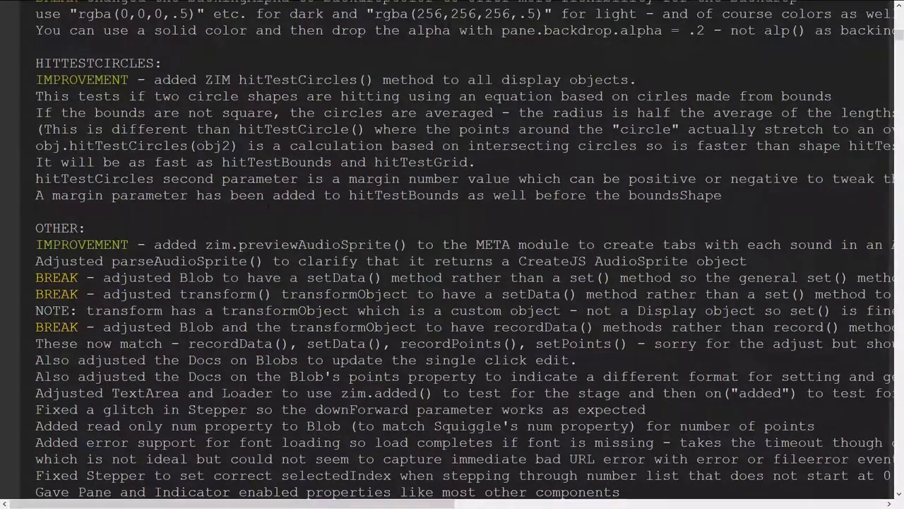
scroll(down, 3)
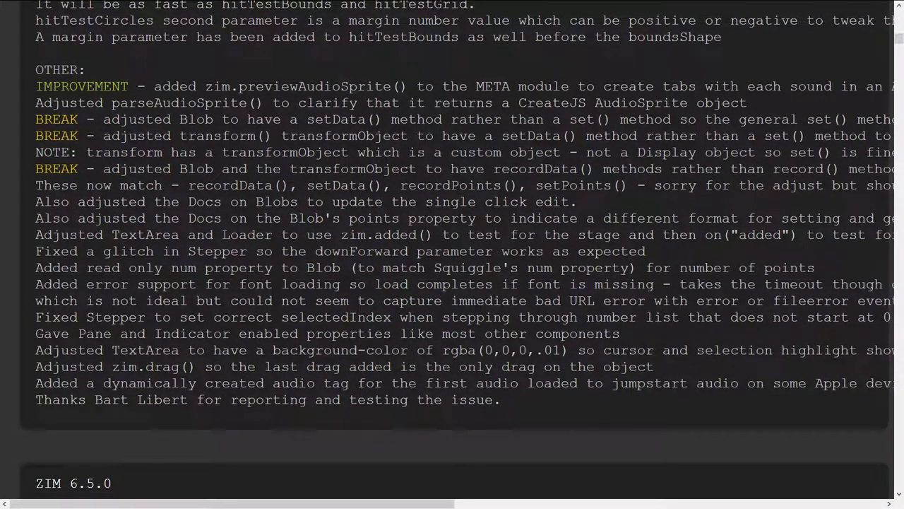
double_click(254, 86)
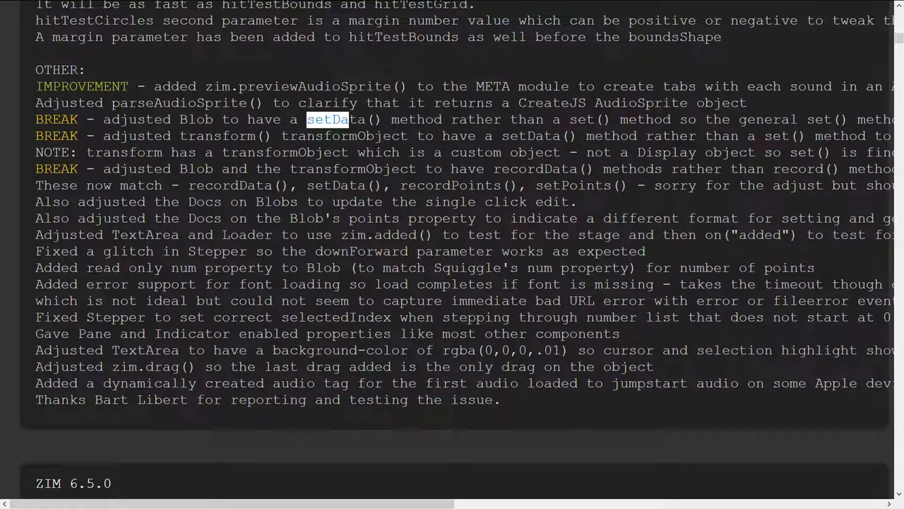
scroll(up, 3)
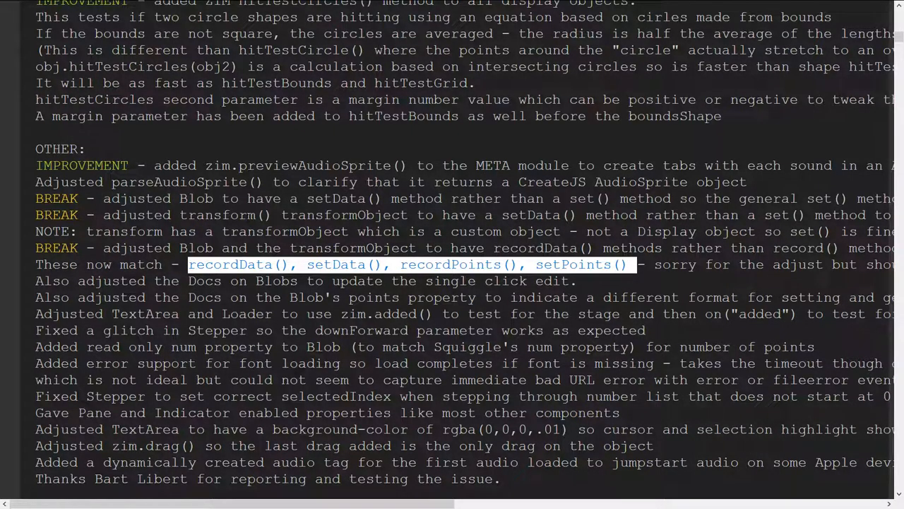
scroll(down, 3)
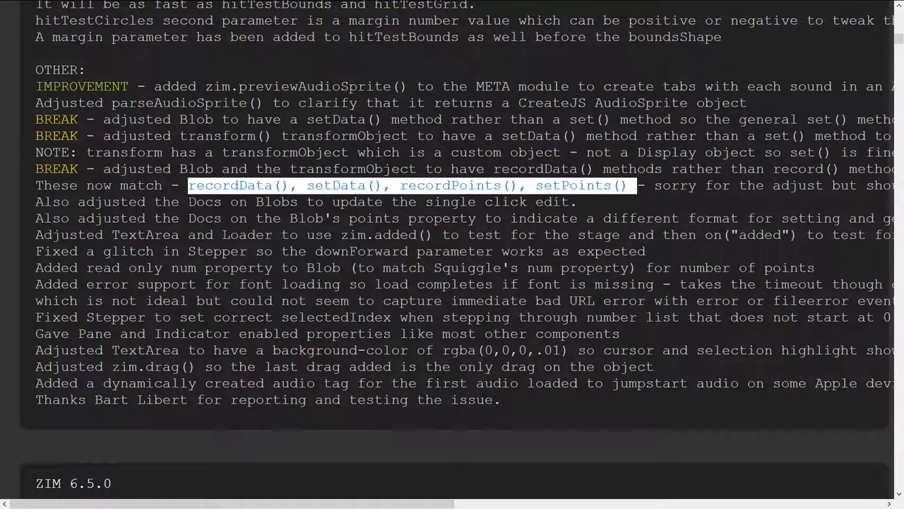
double_click(204, 201)
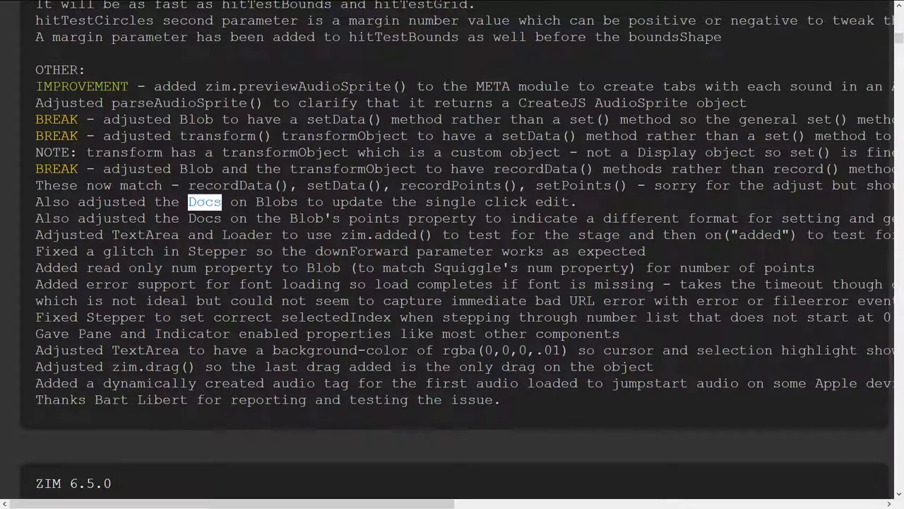
drag(187, 203, 568, 202)
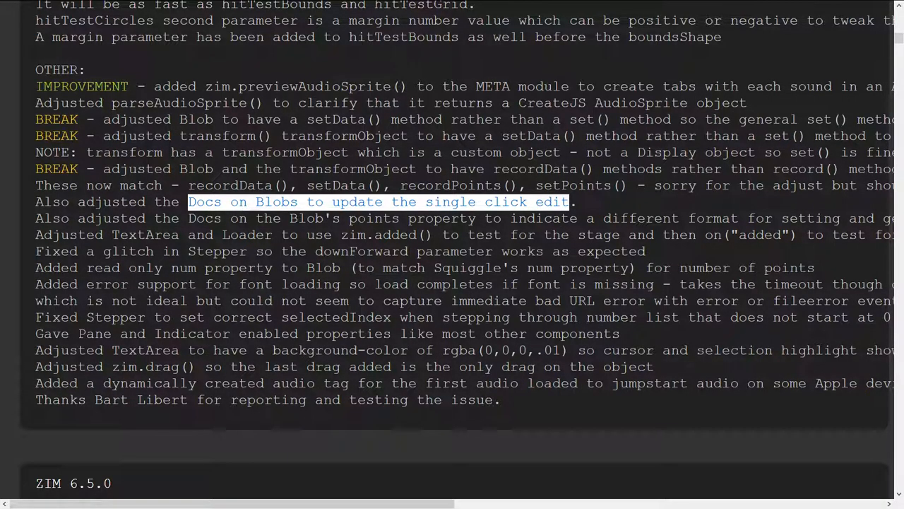
drag(189, 201, 735, 218)
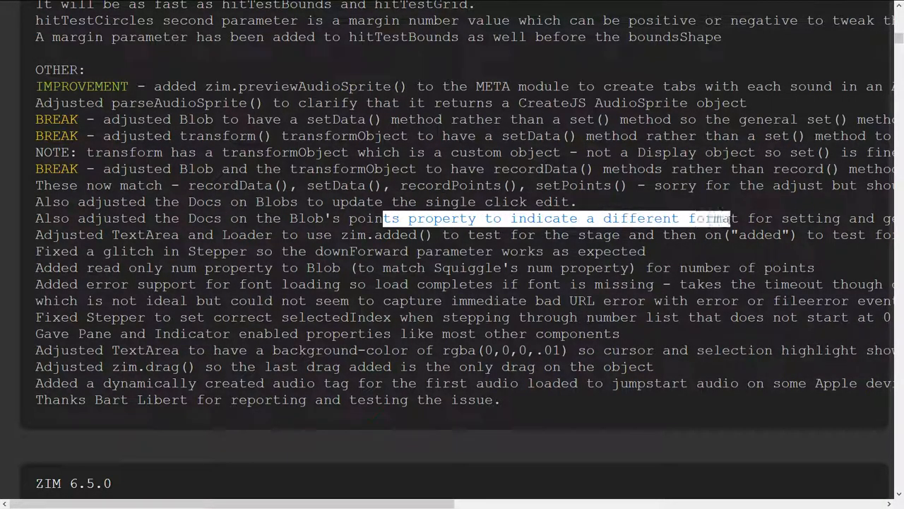
scroll(right, 3)
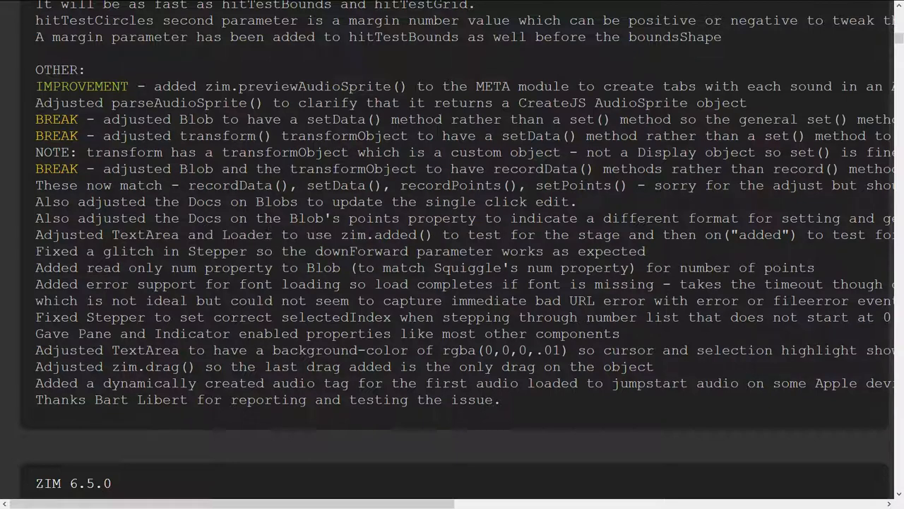
double_click(379, 235)
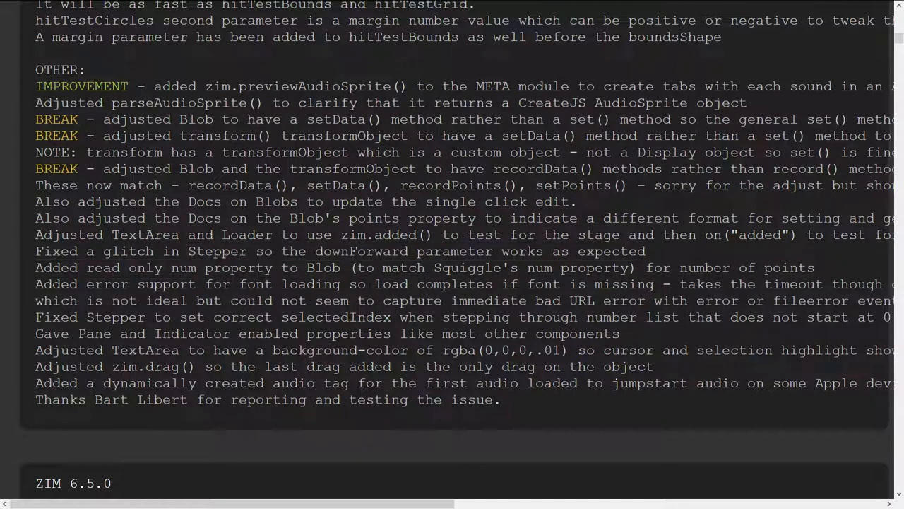
scroll(down, 3)
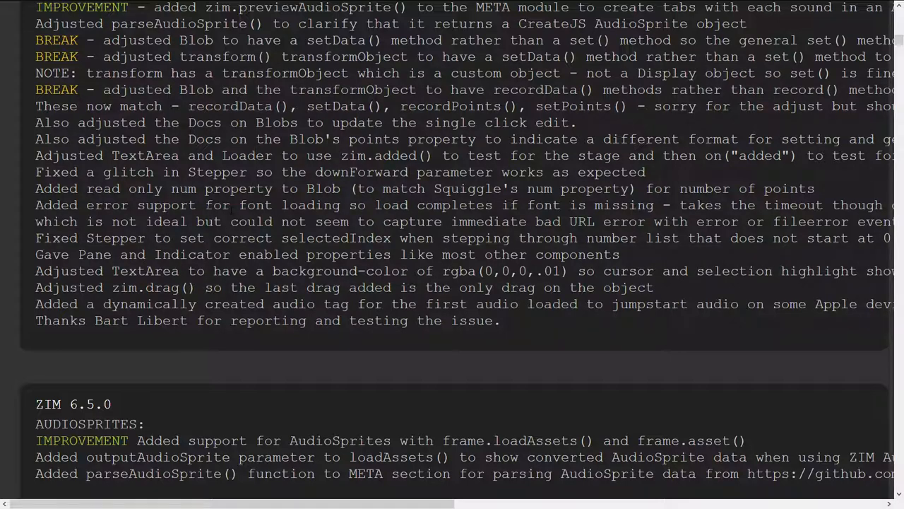
- Highlight the font loading error, TextArea background-color and cursor/selection notes
double_click(113, 205)
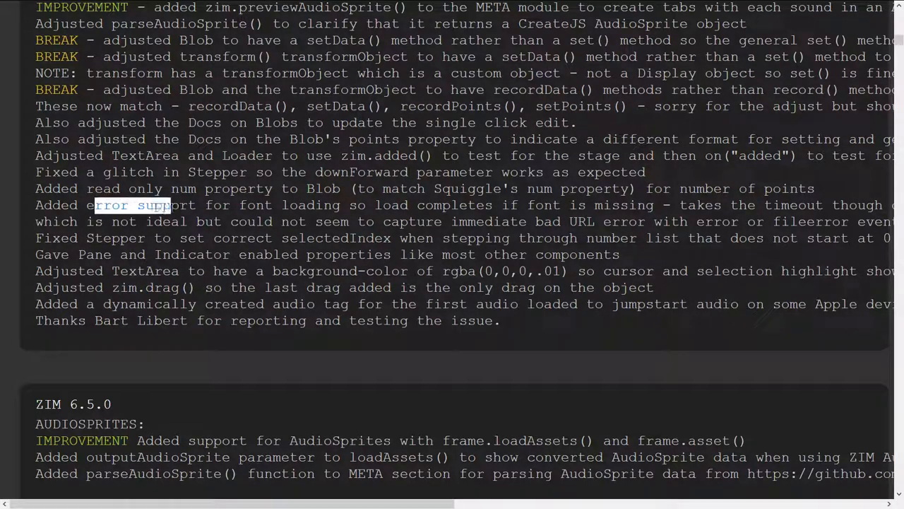
drag(96, 205, 492, 205)
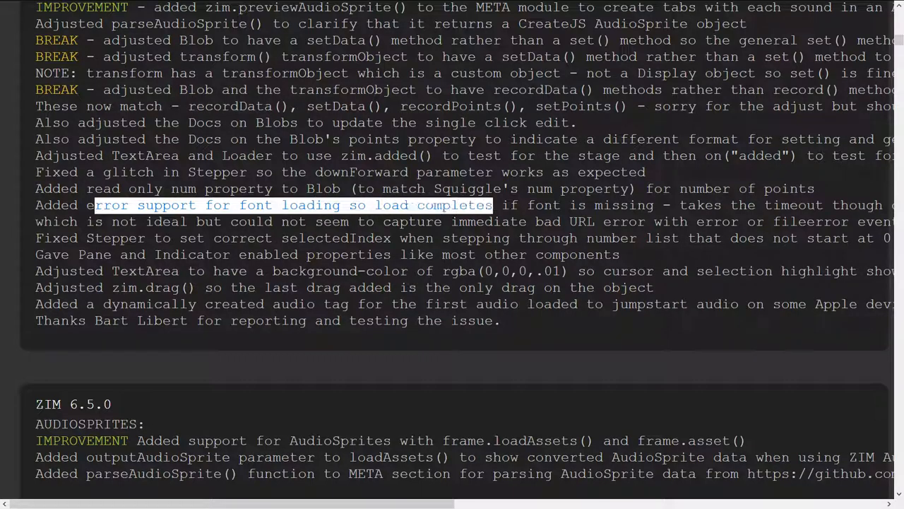
drag(491, 205, 650, 205)
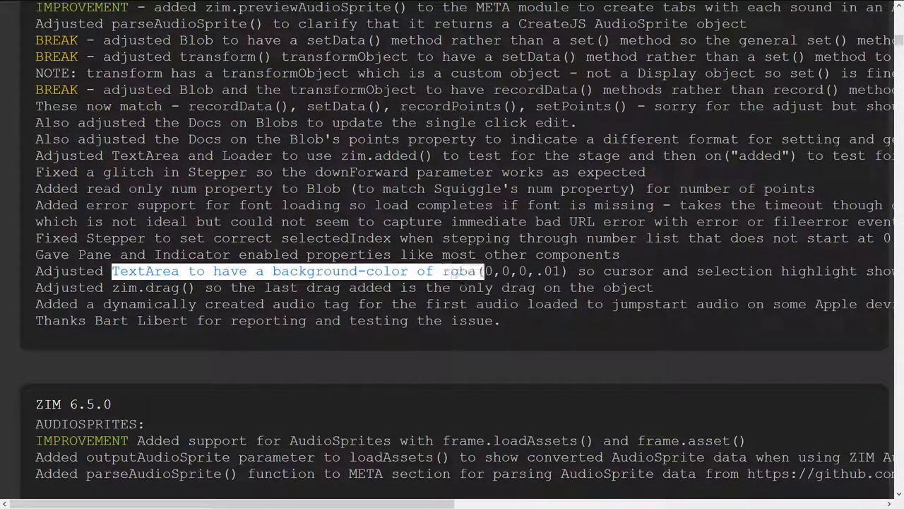
double_click(628, 271)
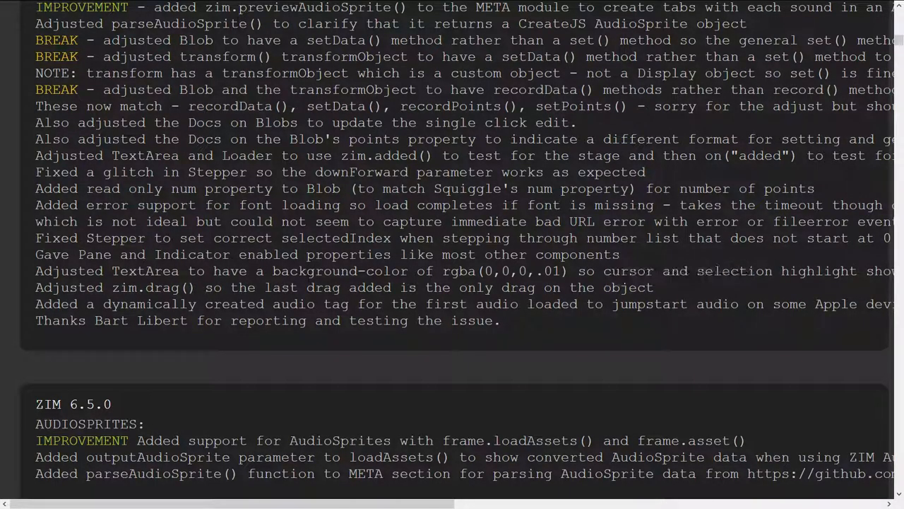
double_click(501, 272)
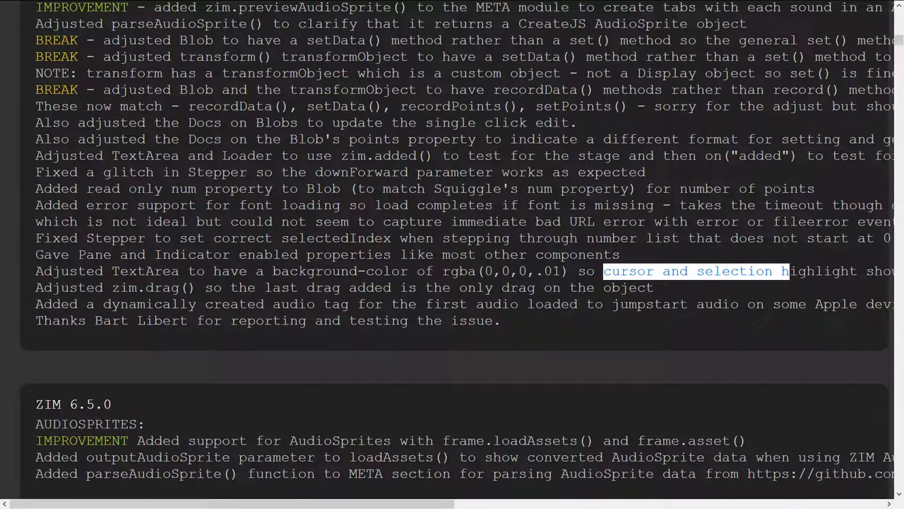
double_click(145, 271)
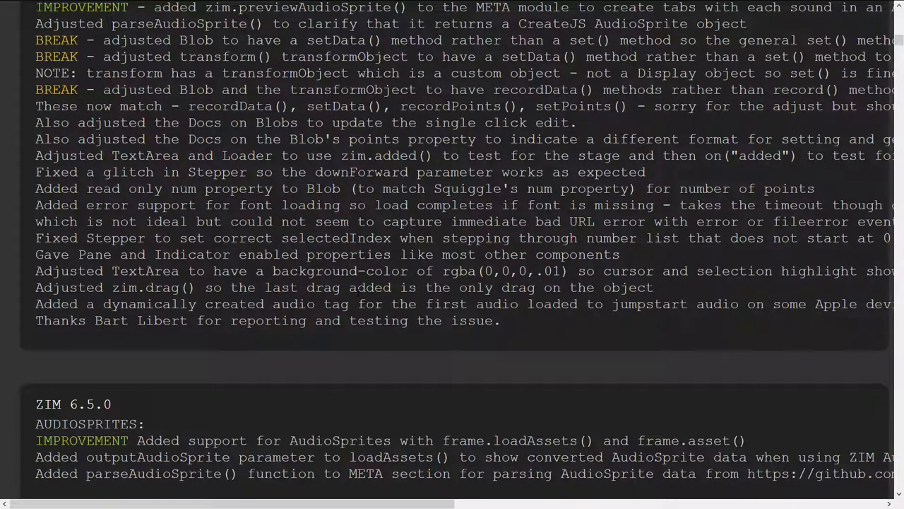
- Highlight the audio tag note, then scroll back to the page top and 6.6.0 intro
double_click(226, 303)
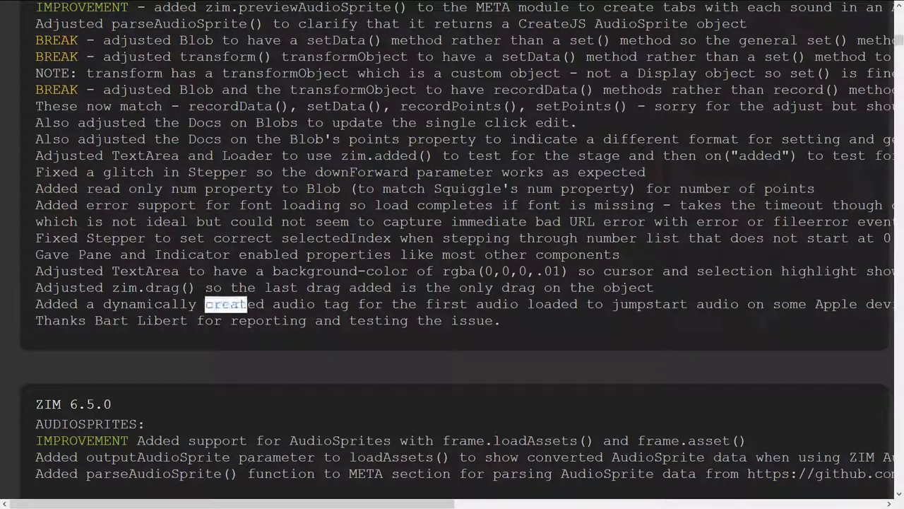
drag(205, 304, 576, 303)
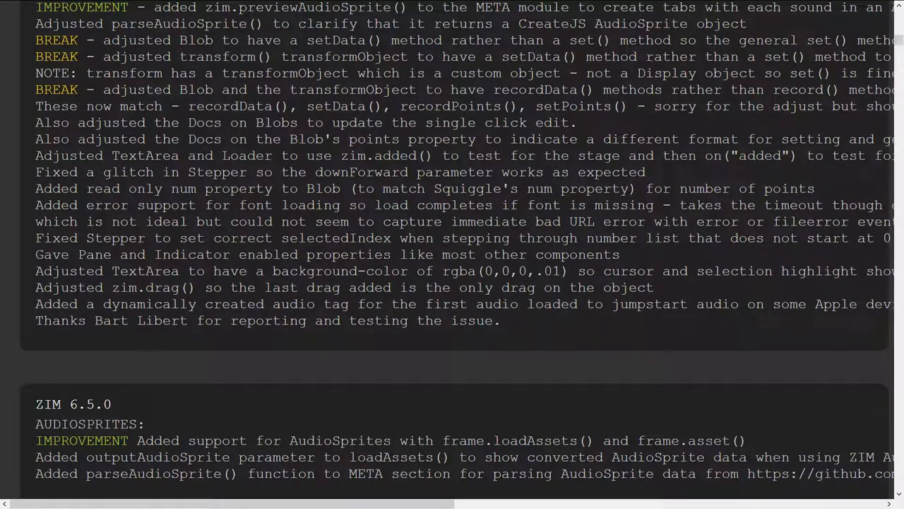
double_click(145, 320)
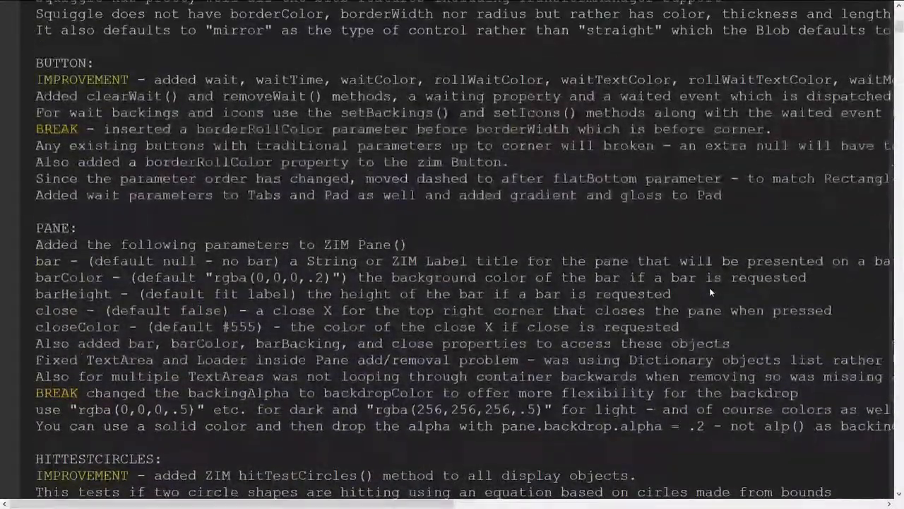
scroll(up, 3)
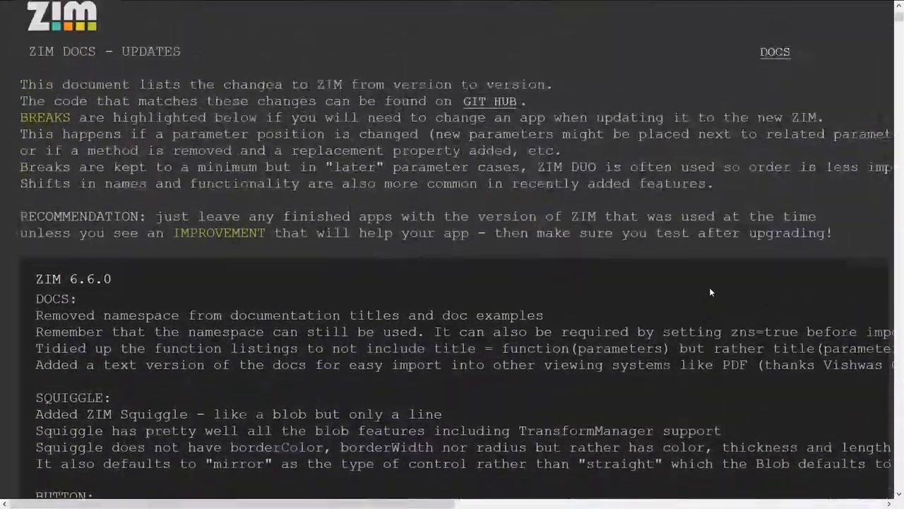
scroll(up, 3)
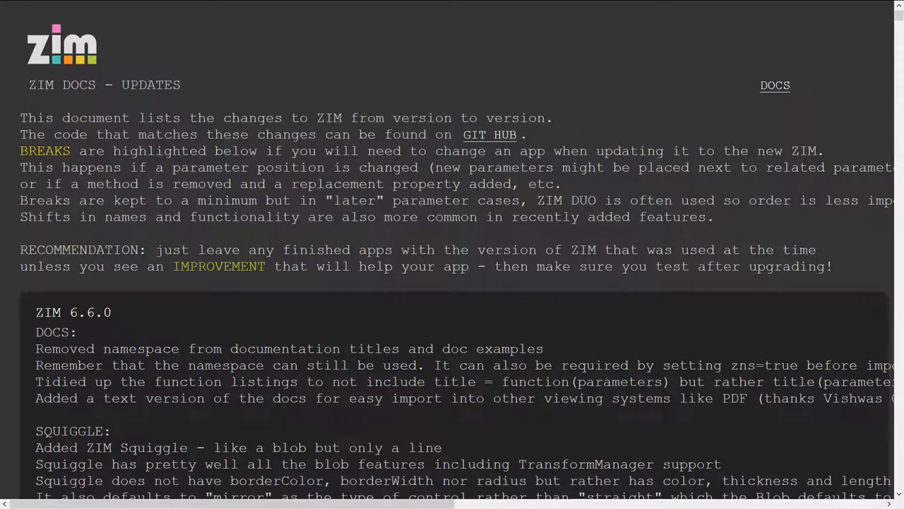